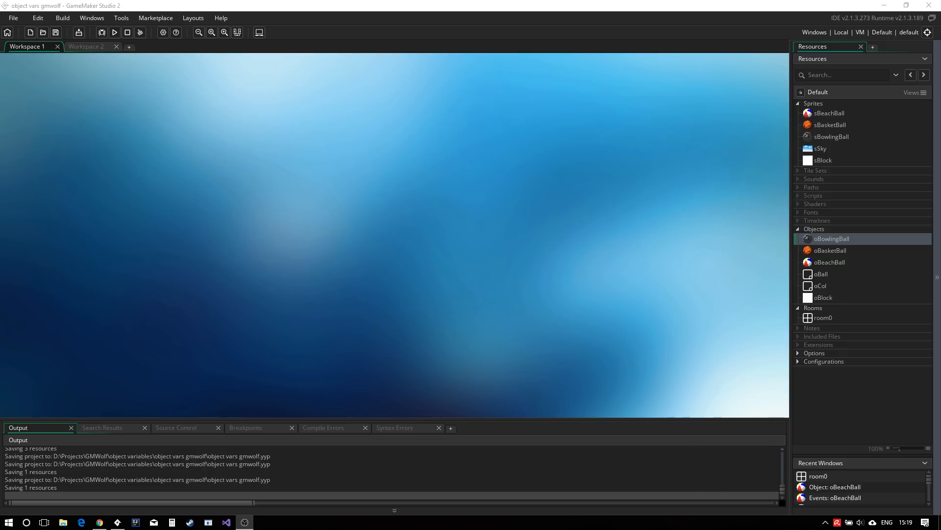
{"action": "mouse_move", "coordinate": [685, 302]}
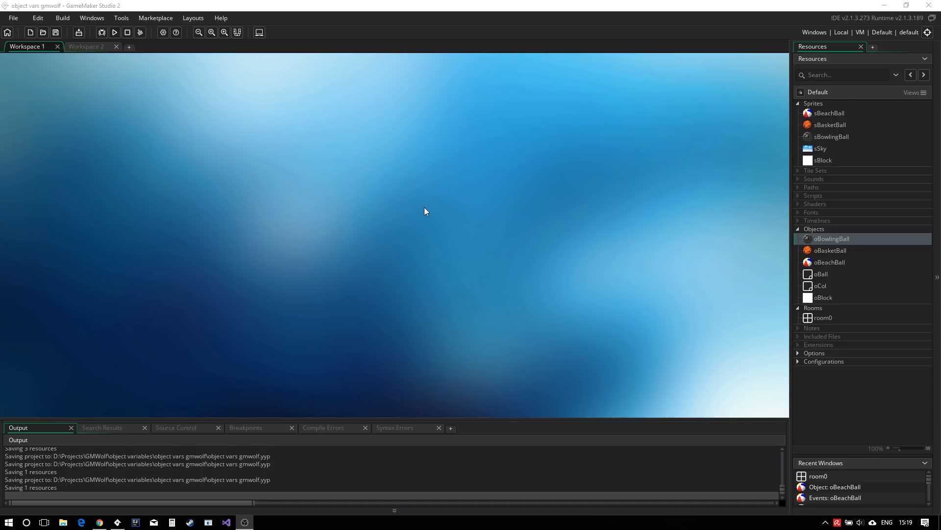
{"action": "mouse_move", "coordinate": [381, 199]}
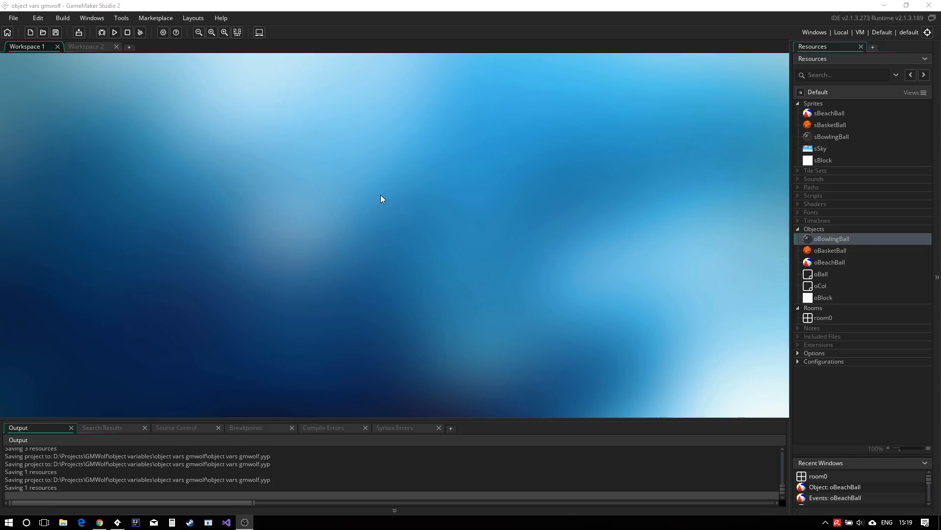
{"action": "mouse_move", "coordinate": [825, 250]}
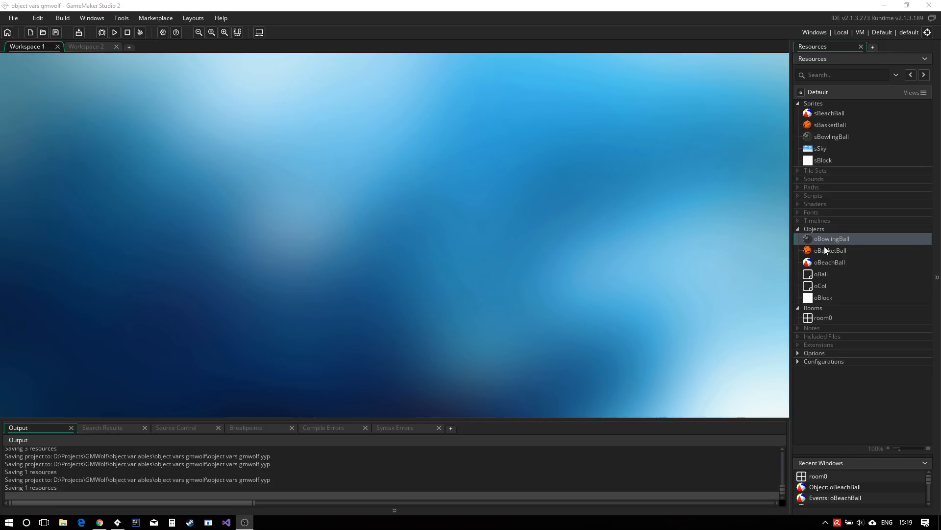
Open the oBeachBall object editor to inspect its sprite, parent and physics settings.
{"action": "double_click", "coordinate": [831, 249]}
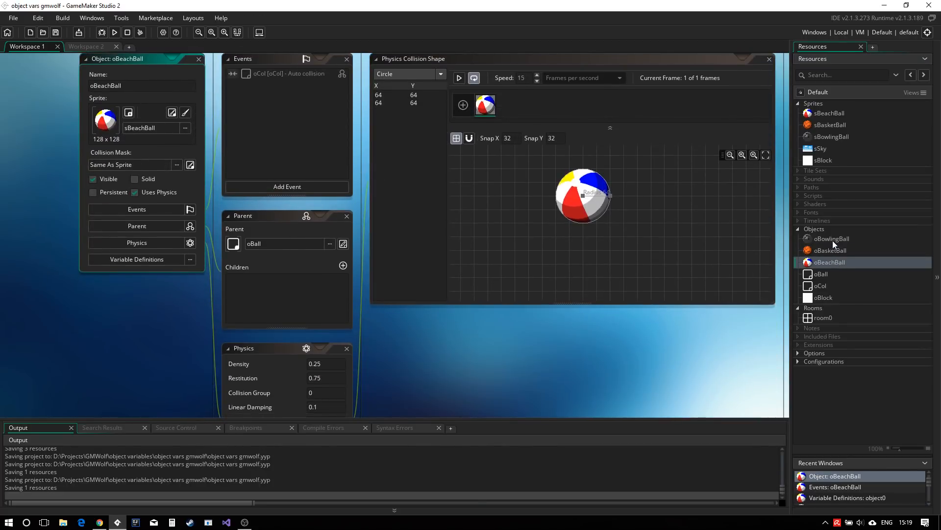
{"action": "double_click", "coordinate": [829, 250]}
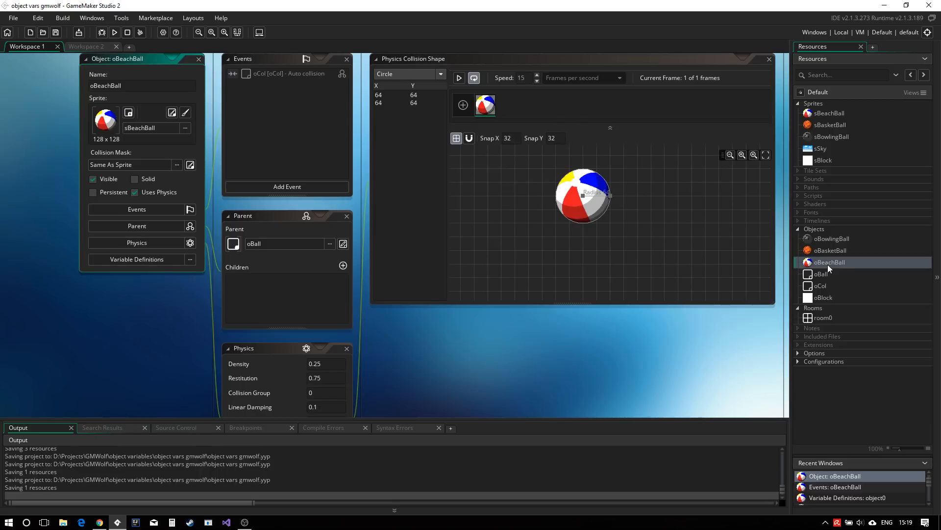
{"action": "mouse_move", "coordinate": [814, 263]}
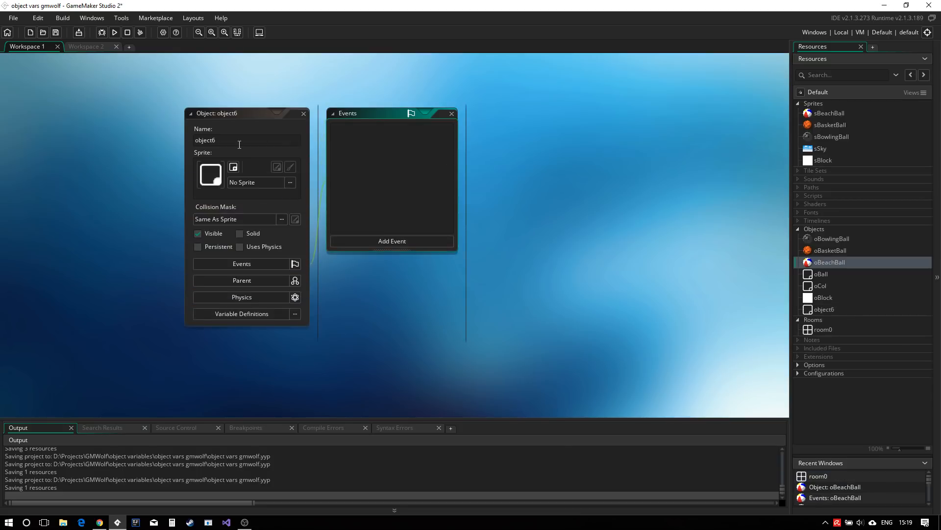
Rename the new object from object6 to oSpawner.
{"action": "type", "text": "oSp"}
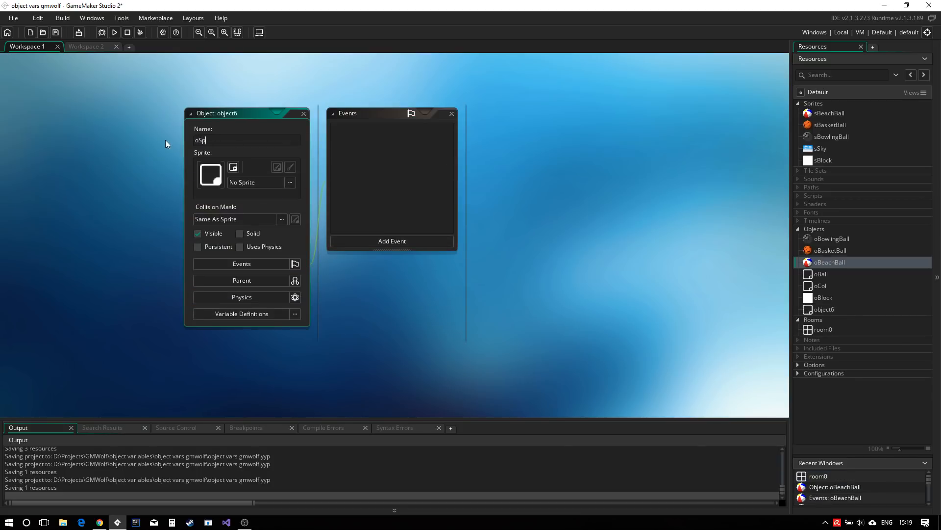
{"action": "type", "text": "awner"}
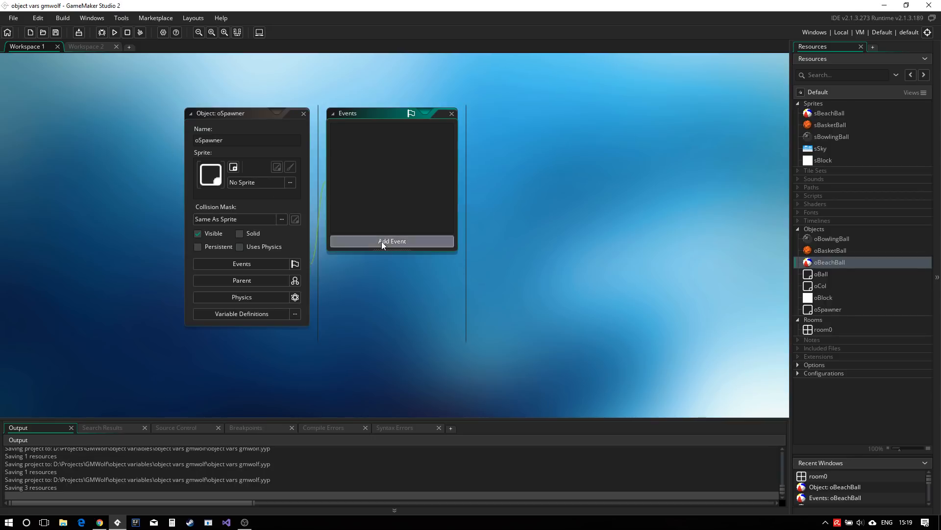
Add a Create event declaring rate = 60 and ball = oBowlingBall.
{"action": "left_click", "coordinate": [391, 241]}
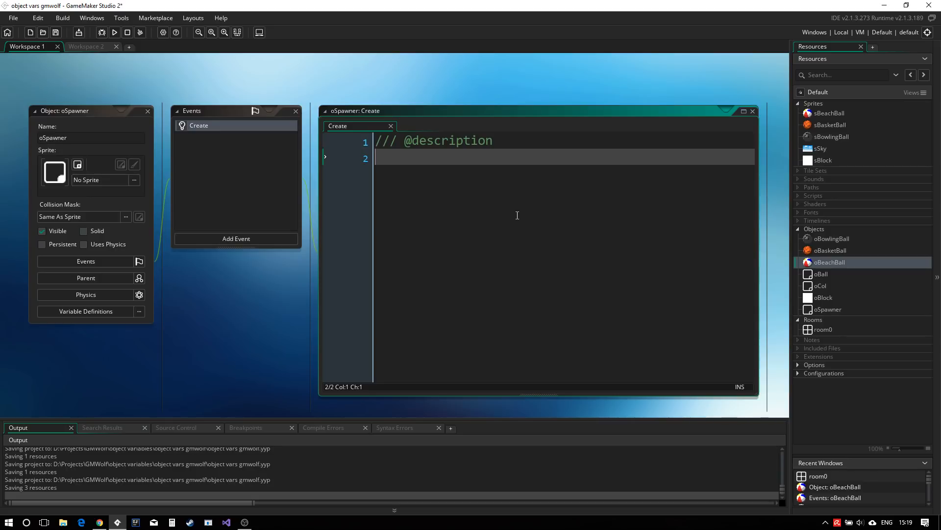
{"action": "type", "text": "rat"}
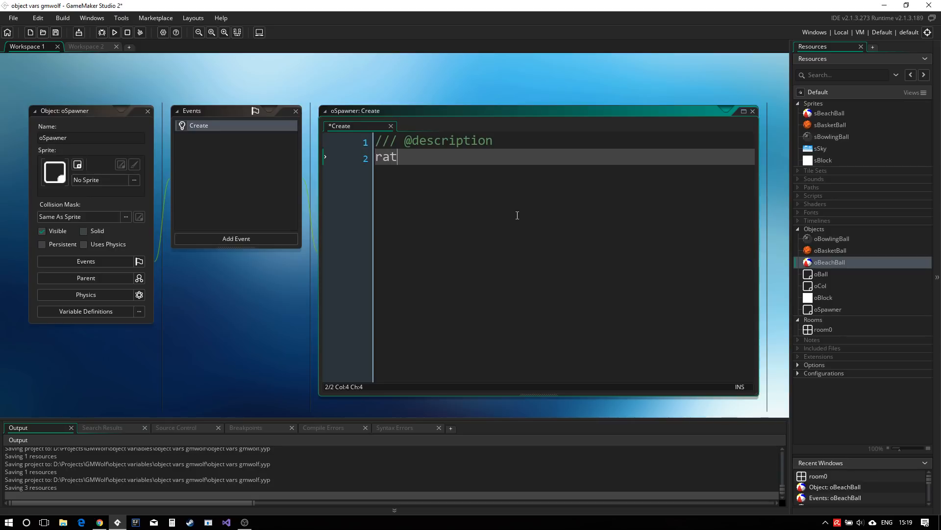
{"action": "type", "text": "e ="}
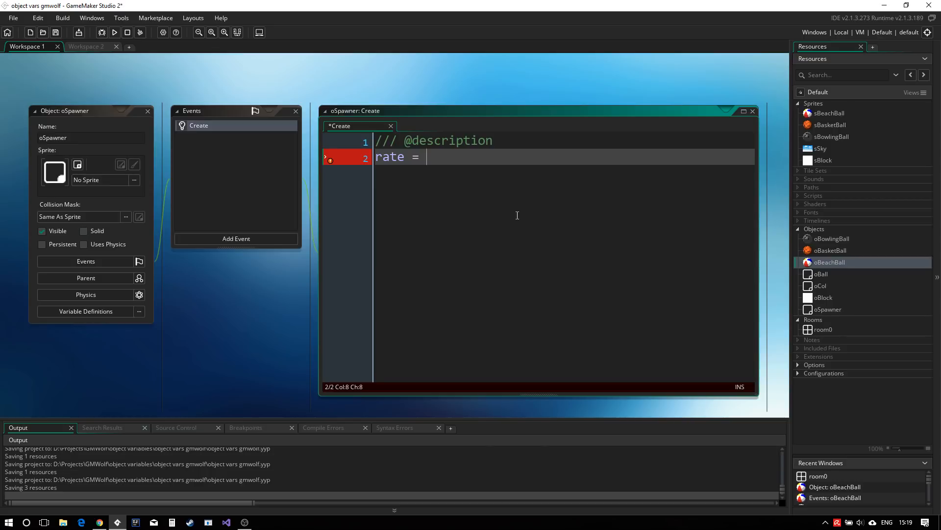
{"action": "type", "text": "60;"}
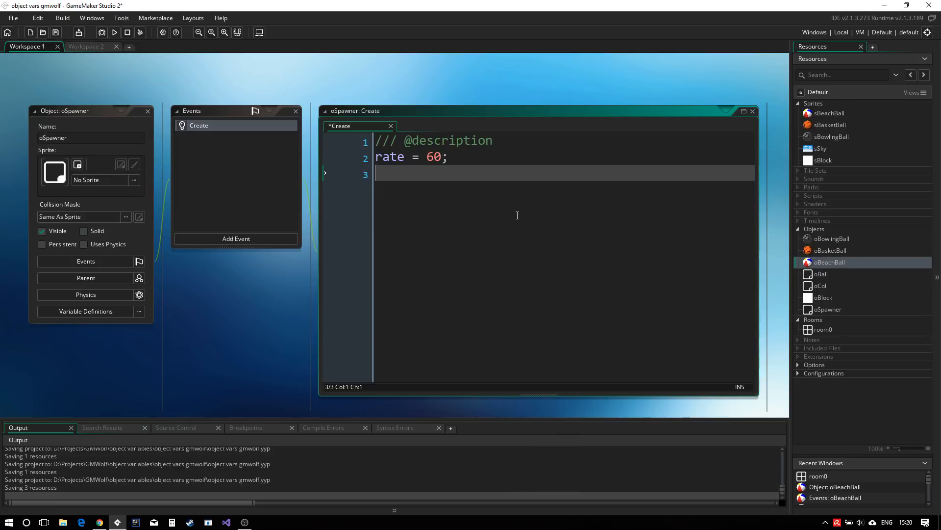
{"action": "type", "text": "ball = o"}
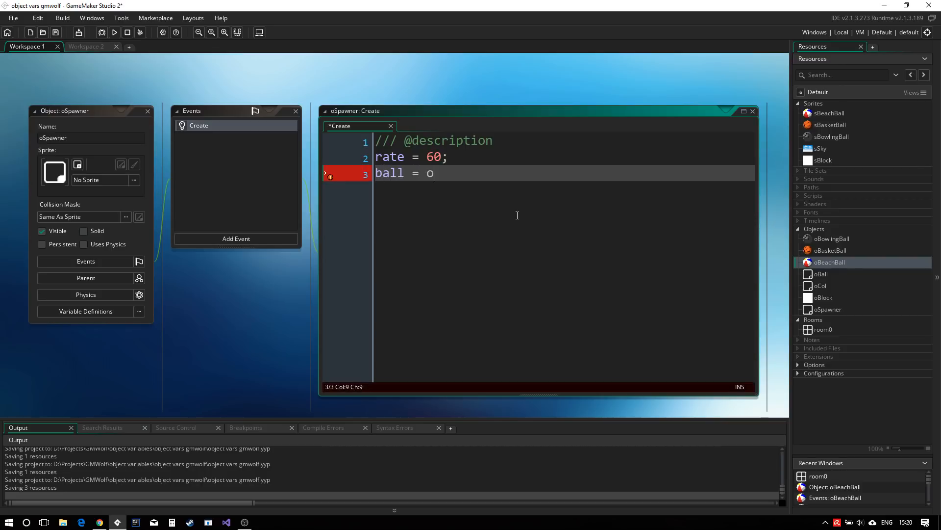
{"action": "type", "text": "Bowling"}
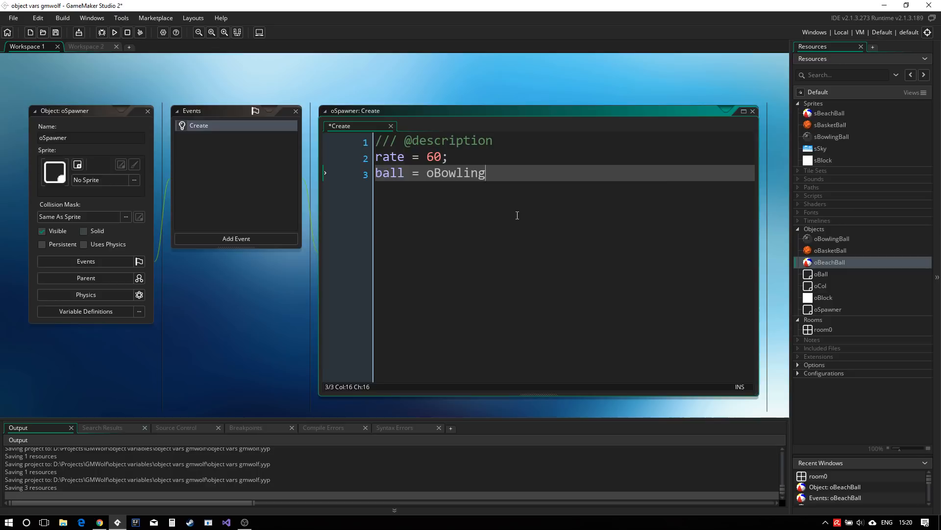
{"action": "type", "text": "Ball;"}
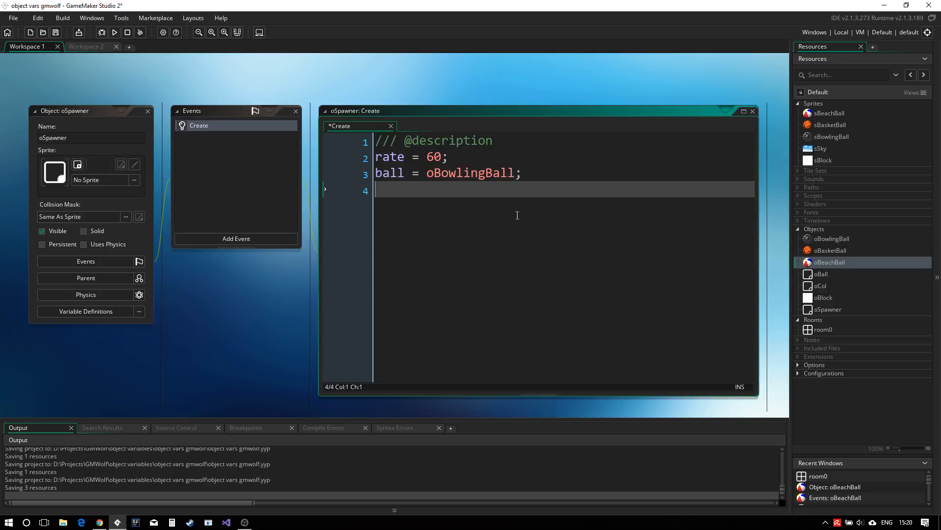
Add a line setting alarm[0] = rate to start the alarm.
{"action": "key", "text": "enter"}
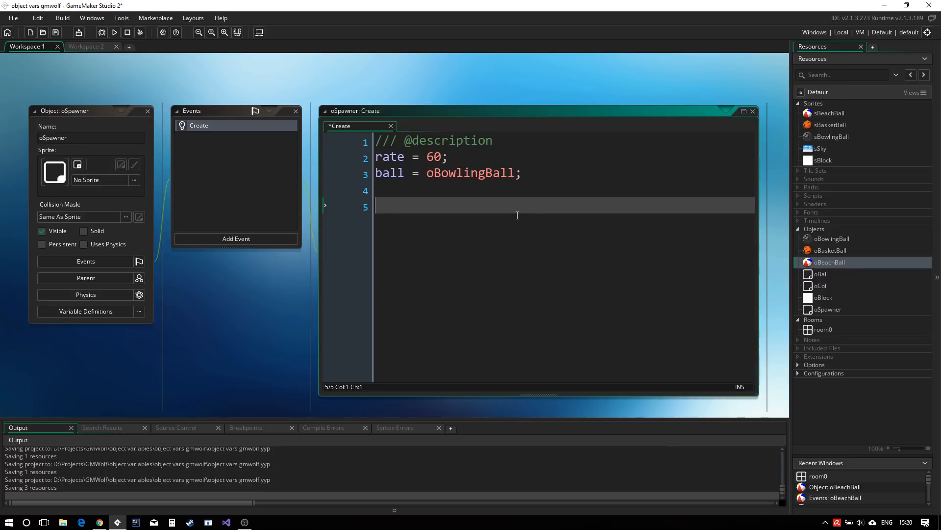
{"action": "type", "text": "a"}
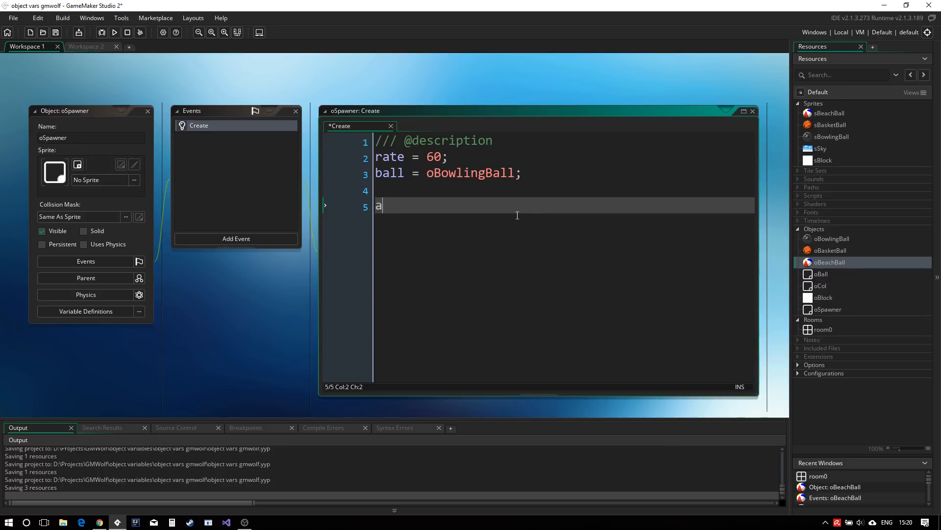
{"action": "type", "text": "larm"}
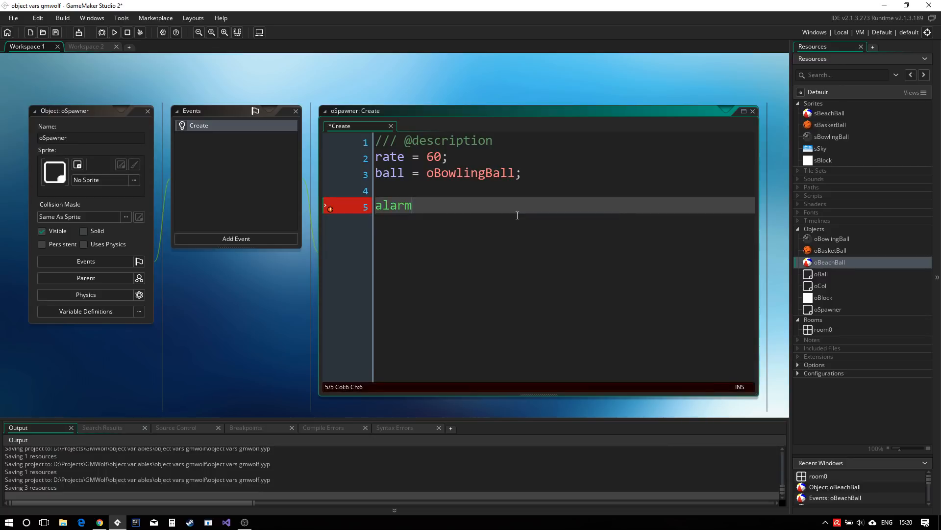
{"action": "type", "text": "[0]"}
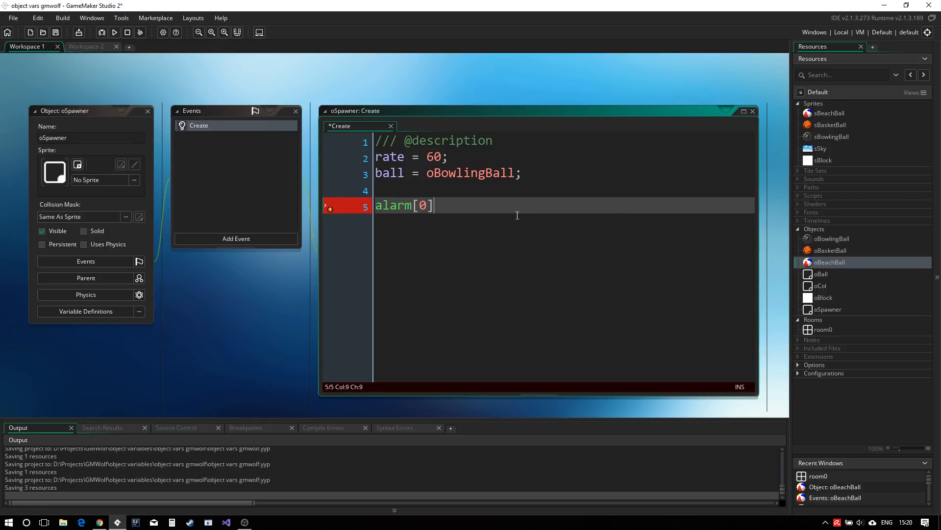
{"action": "type", "text": "= ra"}
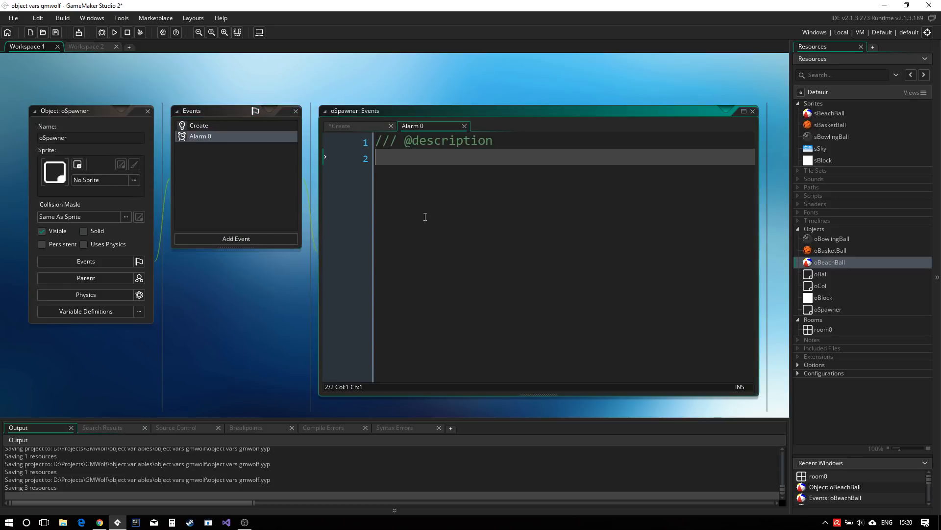
Write alarm[0] = rate; instance_create_layer(x, y, layer, ball); in Alarm 0.
{"action": "type", "text": "al"}
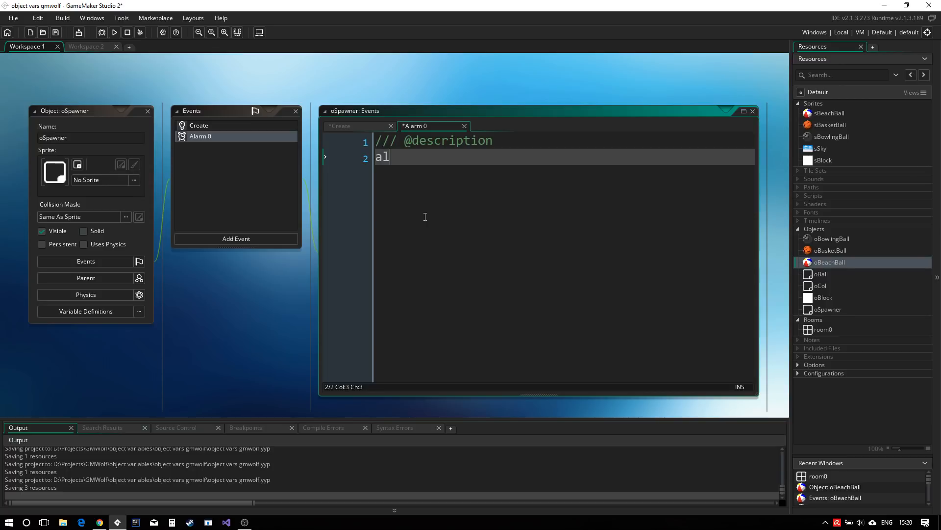
{"action": "type", "text": "arm[0] ="}
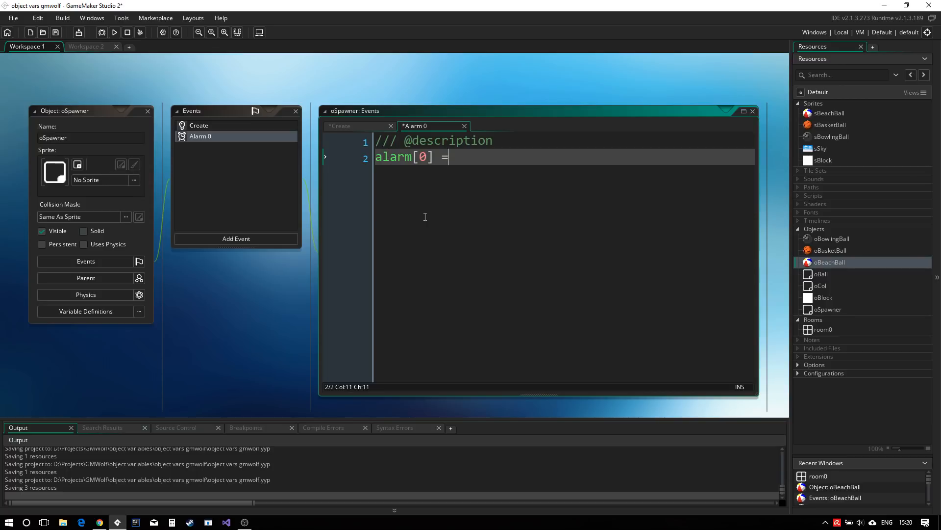
{"action": "type", "text": "rate;"}
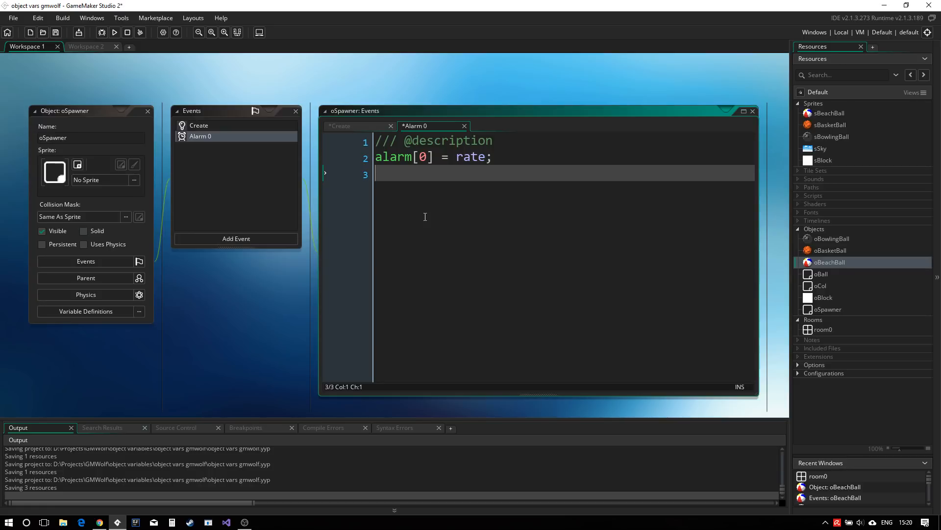
{"action": "type", "text": "instance_"}
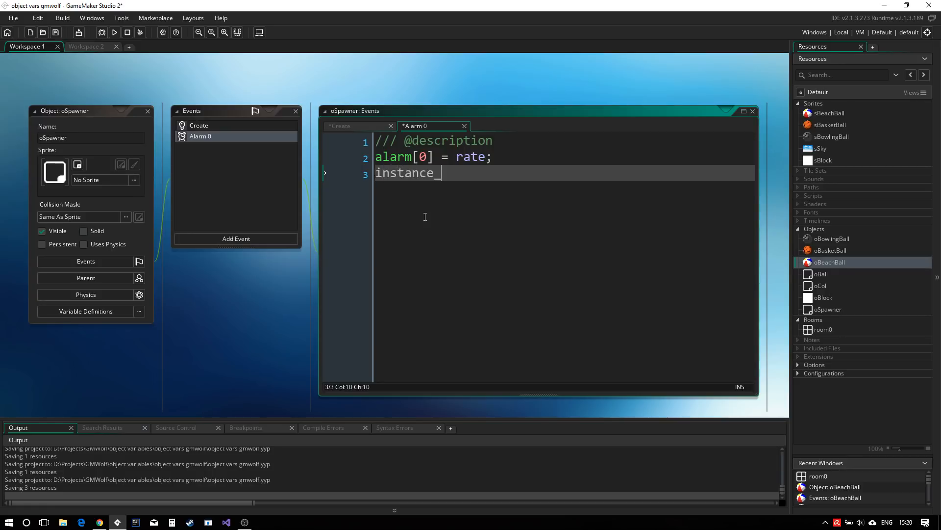
{"action": "type", "text": "create_layer()"}
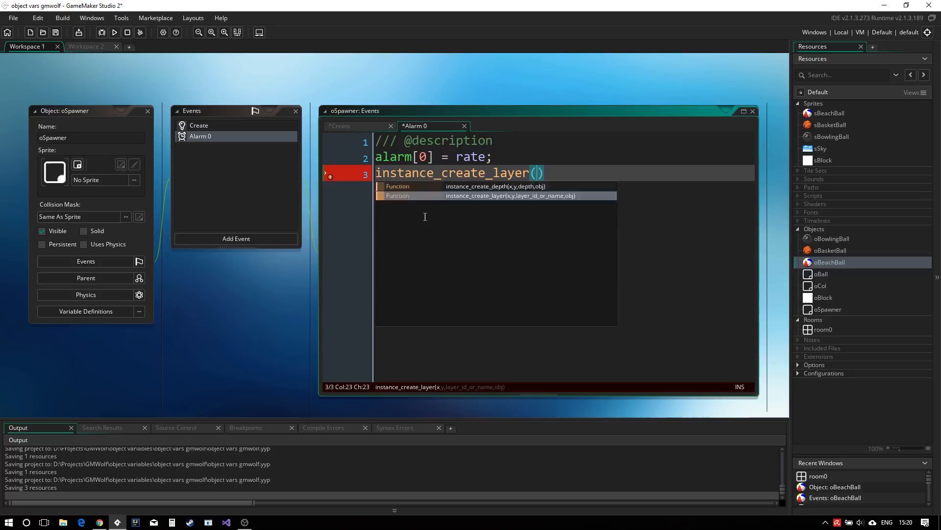
{"action": "type", "text": "x, y,"}
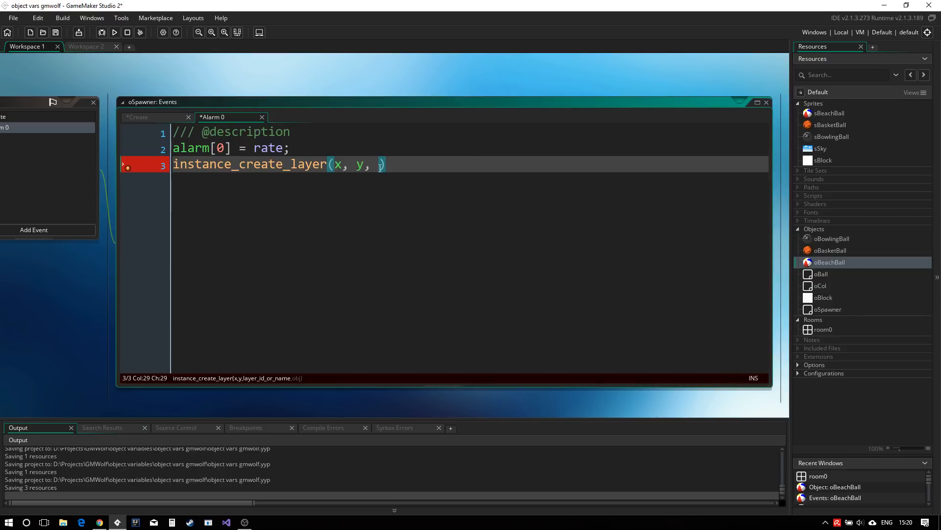
{"action": "type", "text": "layer"}
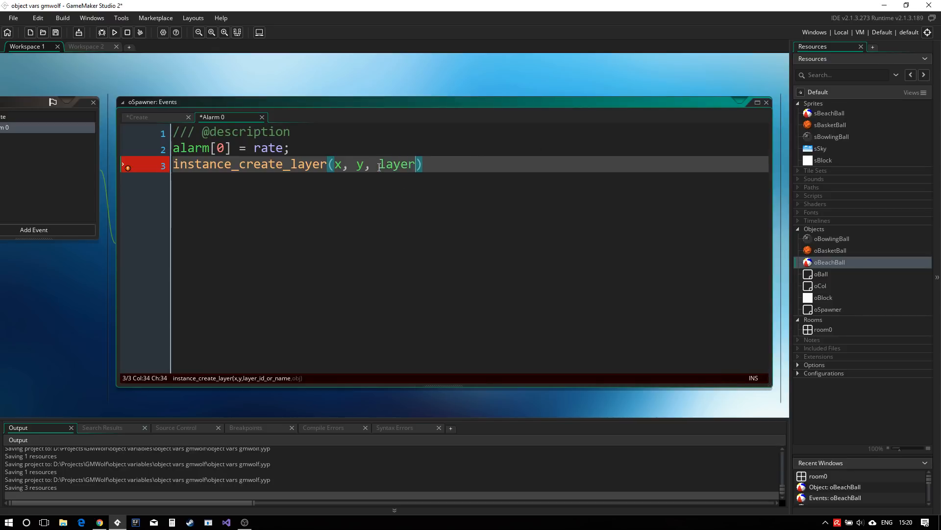
{"action": "type", "text": ","}
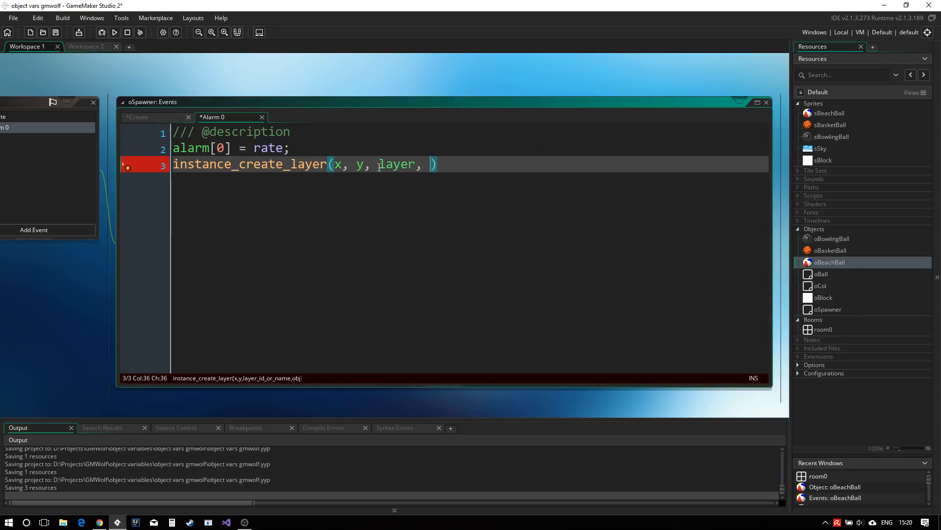
{"action": "type", "text": "ball);"}
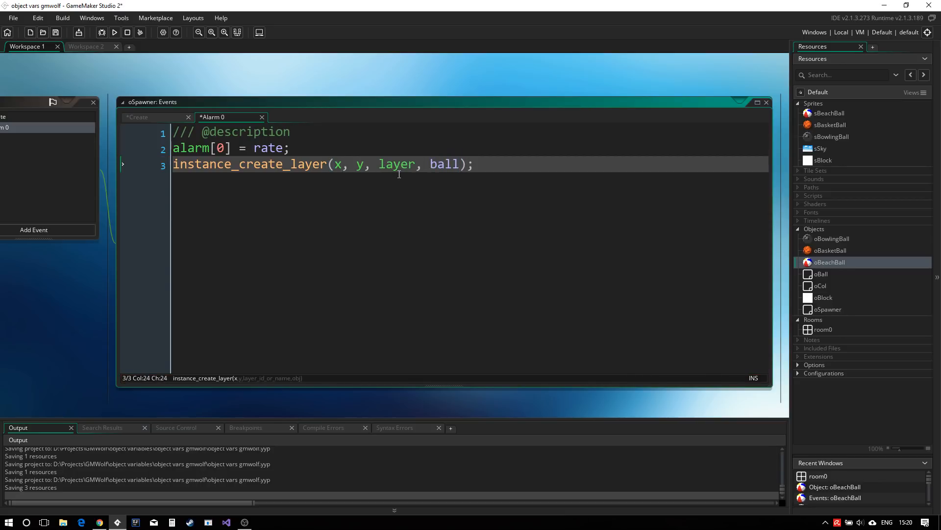
Declare var _x = x + random_range(-0.2, 0.2) in the Alarm 0 code.
{"action": "type", "text": "var"}
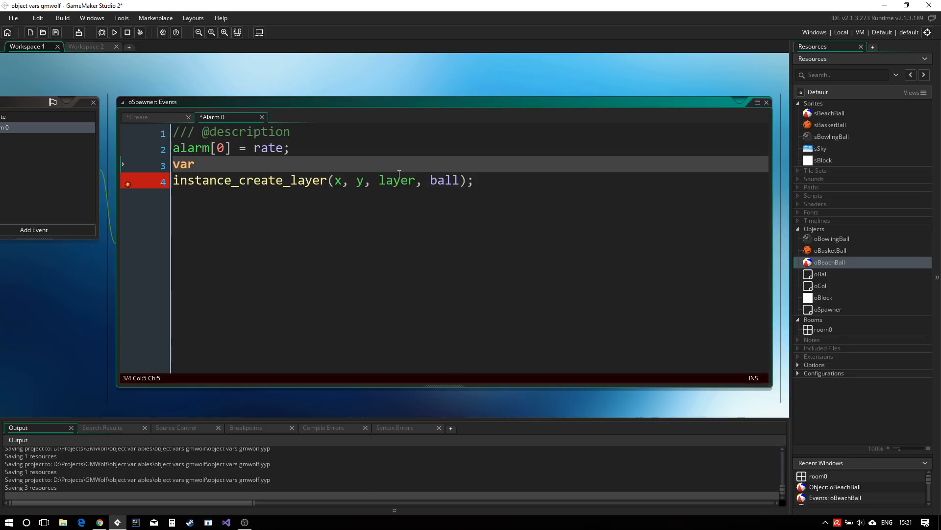
{"action": "type", "text": "_x ="}
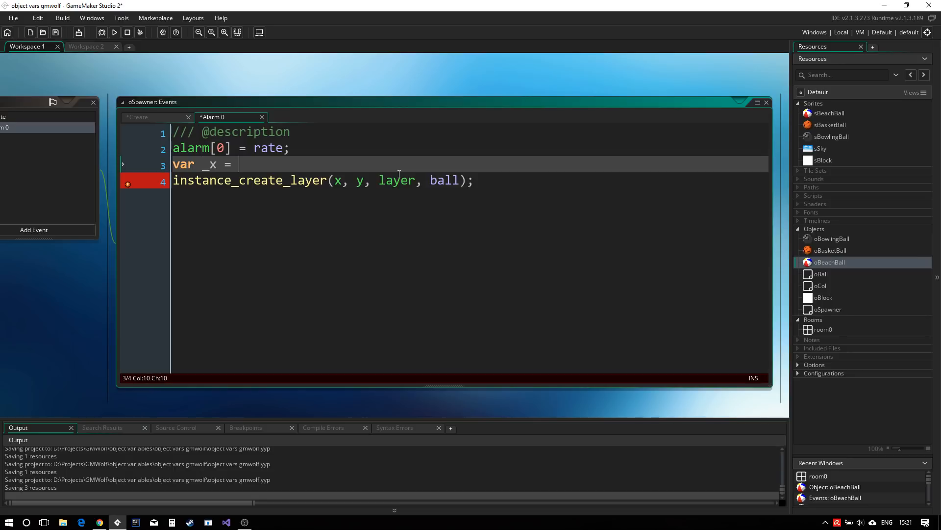
{"action": "type", "text": "x + rang"}
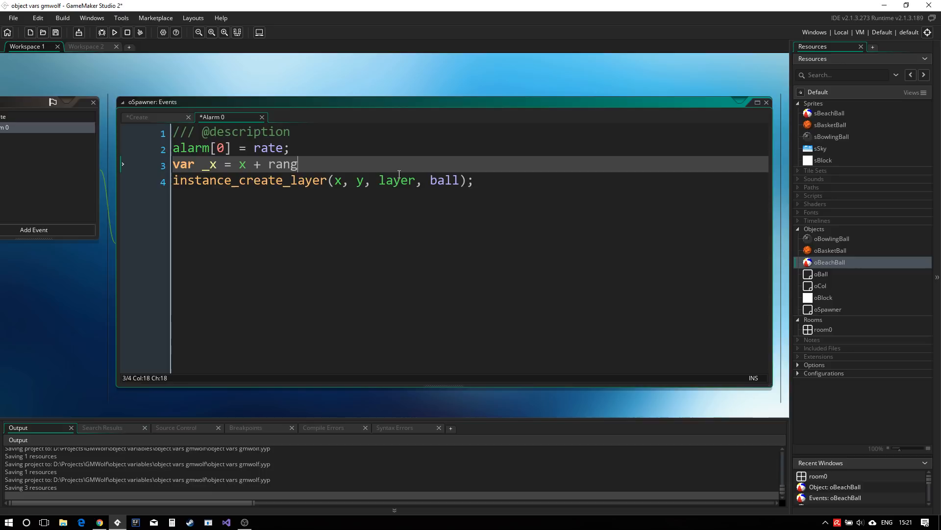
{"action": "type", "text": "om_range()"}
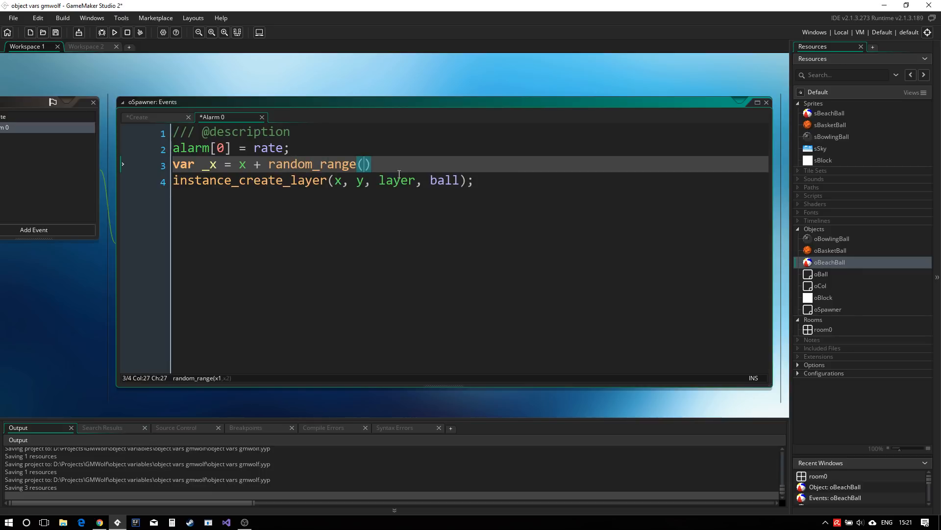
{"action": "type", "text": "-0.2,"}
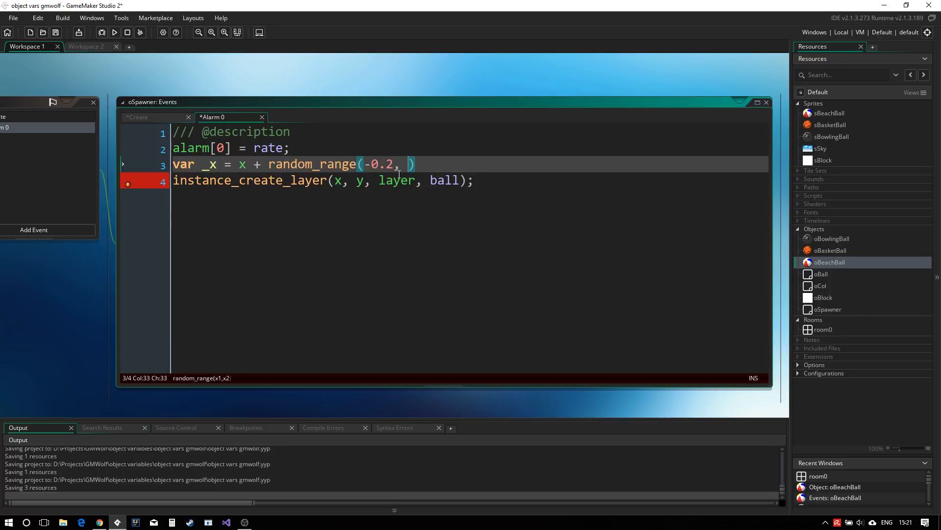
{"action": "type", "text": "0.2"}
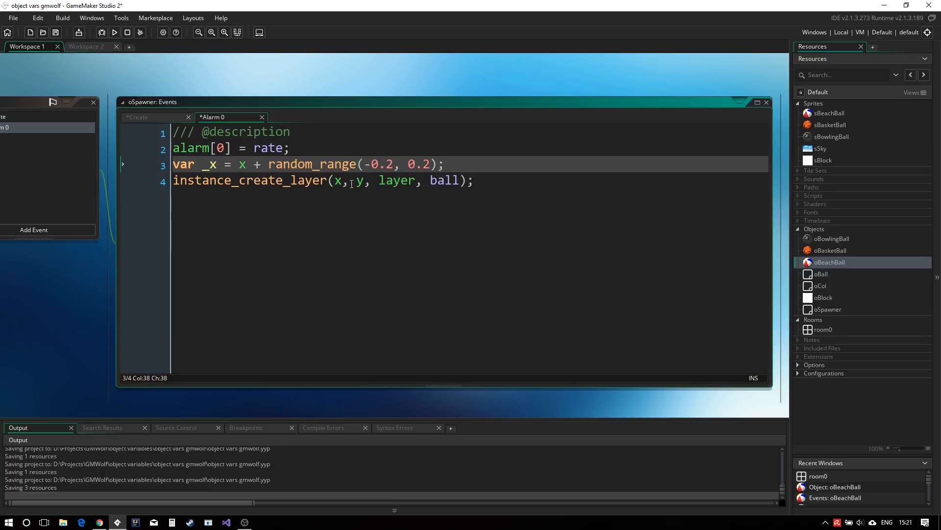
Use _x as instance_create_layer's x argument.
{"action": "left_click", "coordinate": [337, 180]}
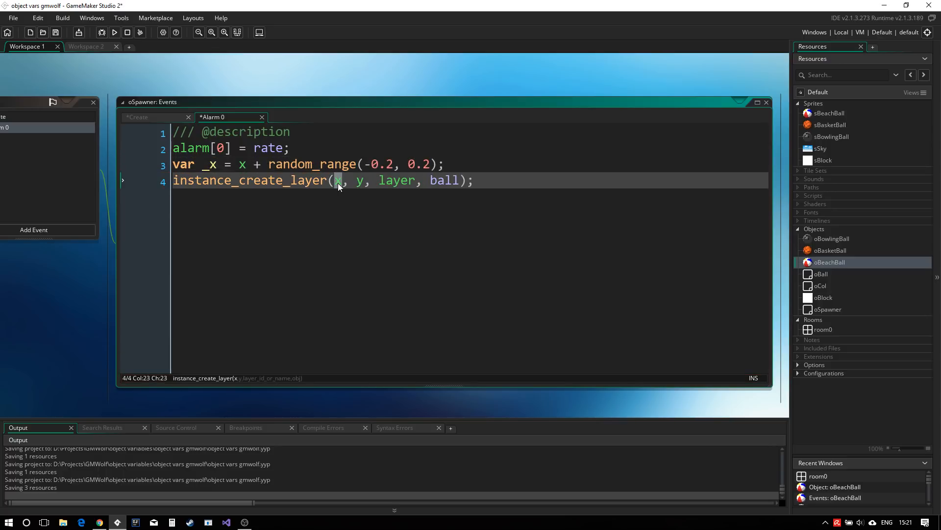
{"action": "type", "text": "_"}
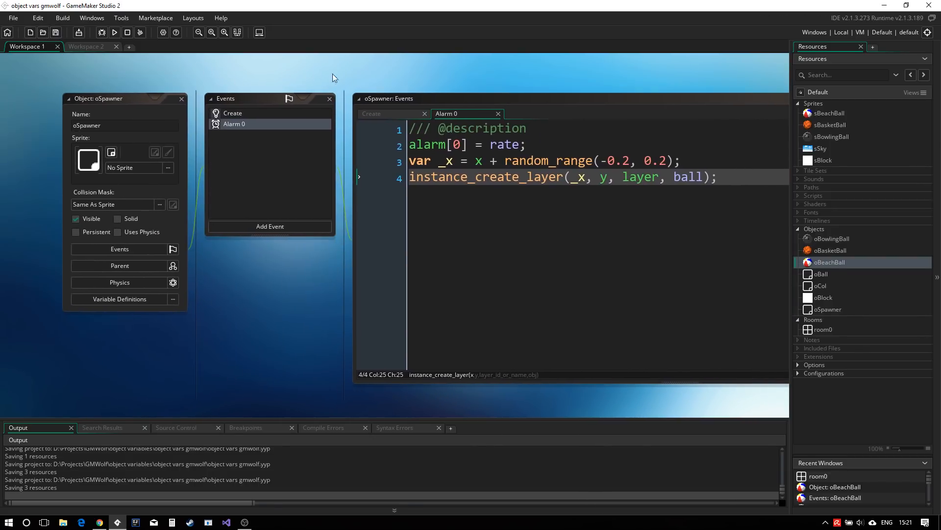
{"action": "left_click", "coordinate": [823, 329]}
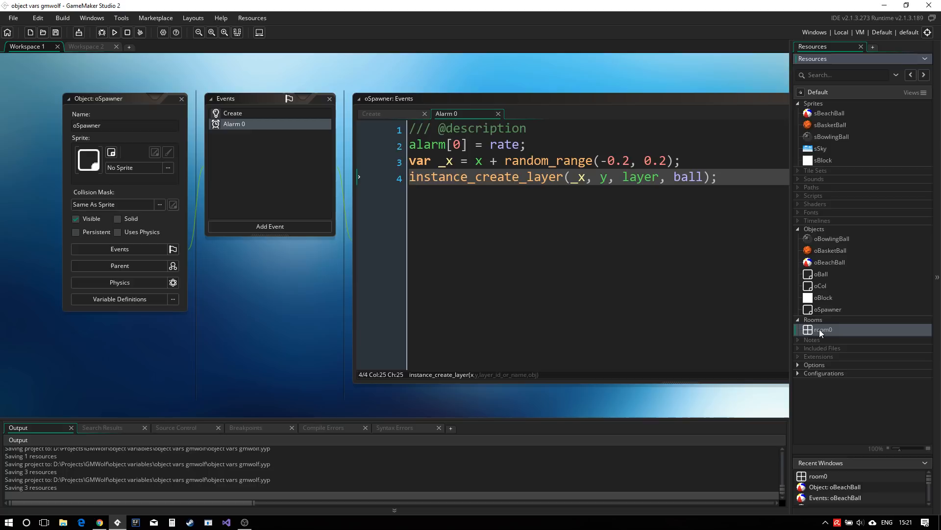
Place an oSpawner instance in room0 and run the game to test it.
{"action": "double_click", "coordinate": [824, 329]}
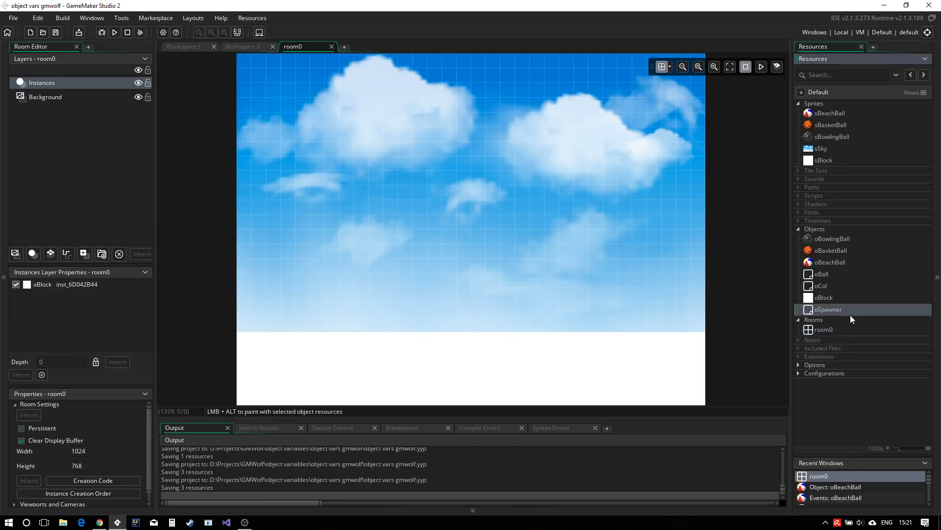
{"action": "left_click", "coordinate": [446, 190]}
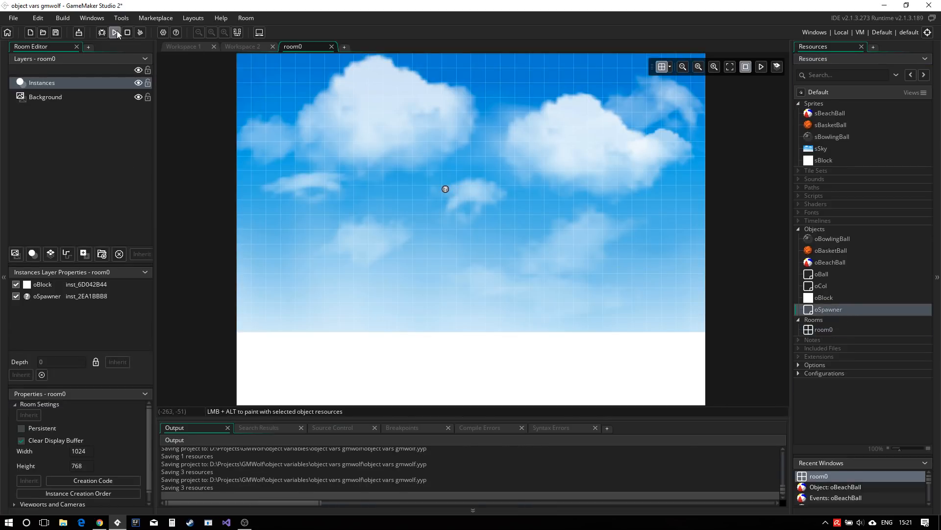
{"action": "left_click", "coordinate": [113, 32]}
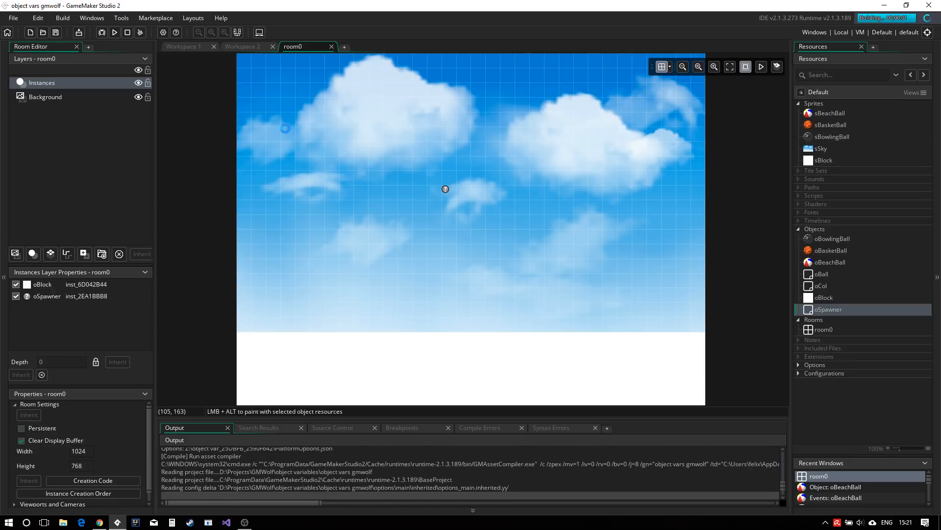
{"action": "left_click", "coordinate": [114, 32]}
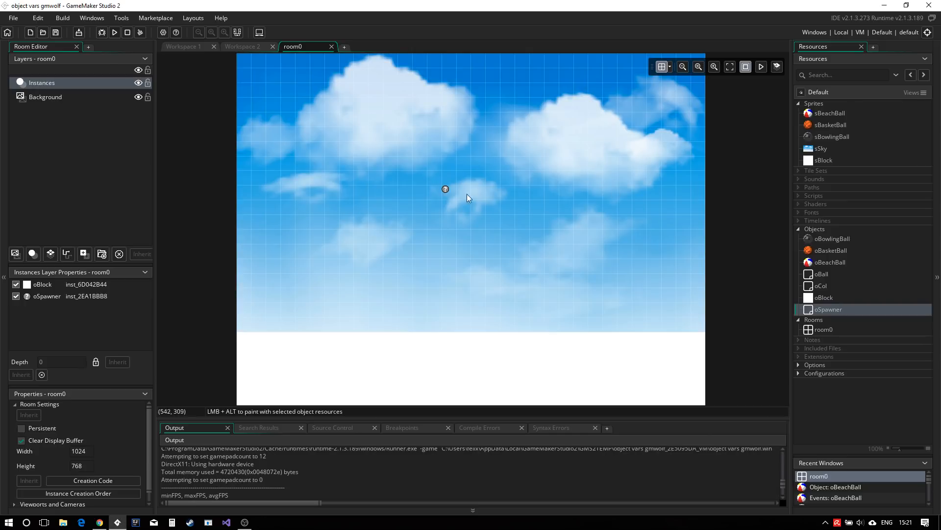
{"action": "mouse_move", "coordinate": [446, 193]}
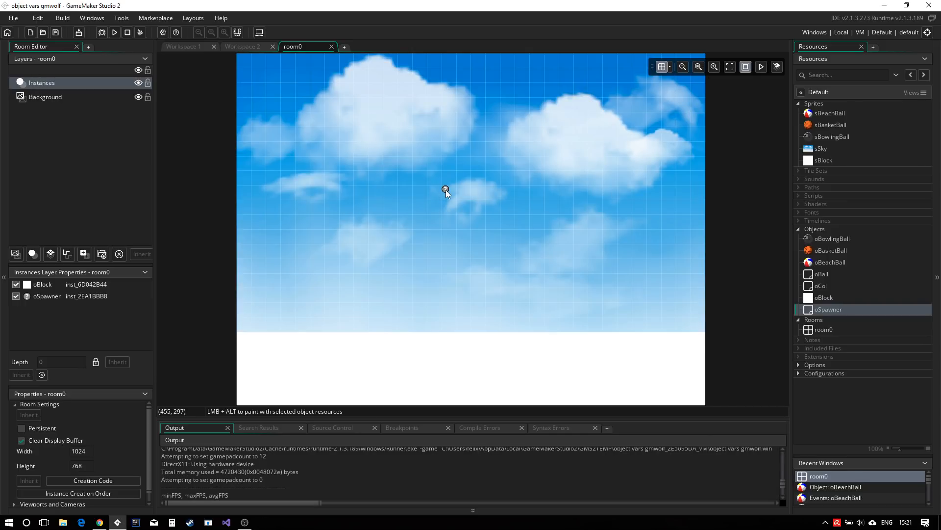
{"action": "mouse_move", "coordinate": [446, 192]}
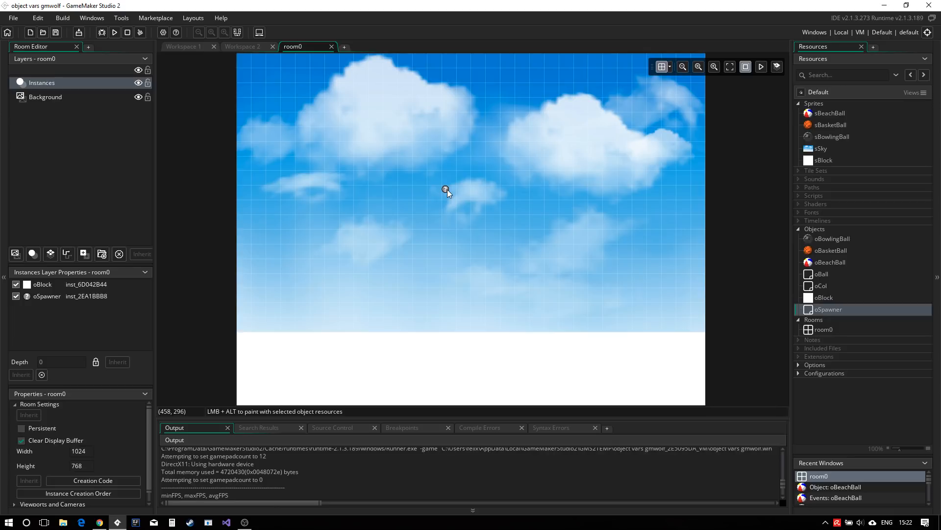
{"action": "left_click", "coordinate": [446, 187]}
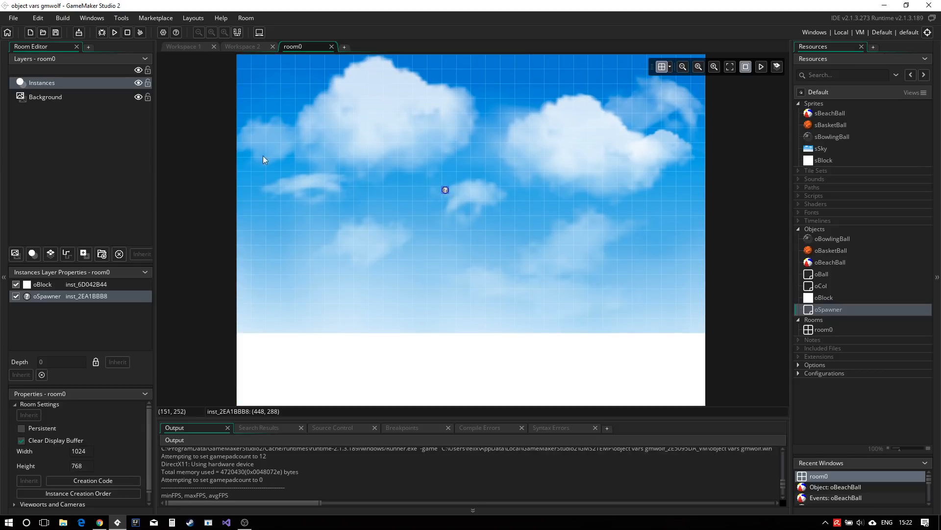
{"action": "double_click", "coordinate": [445, 189]}
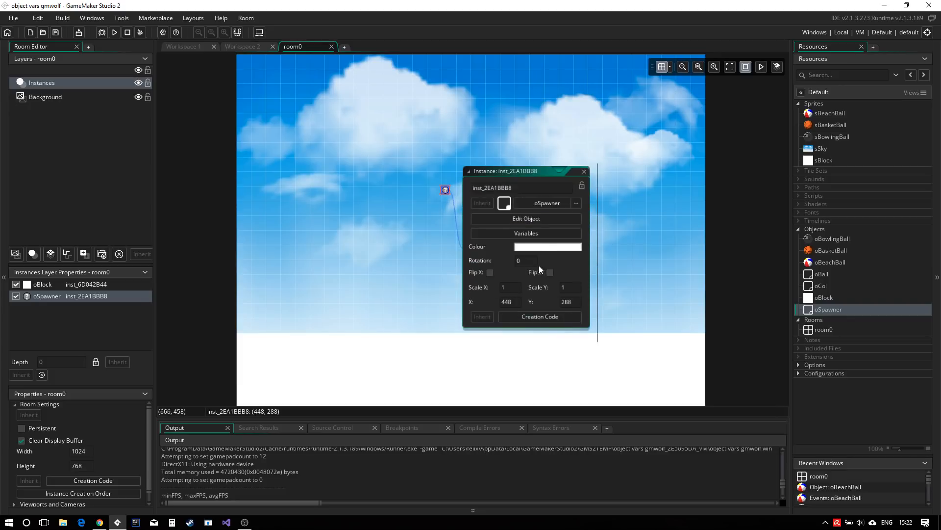
{"action": "left_click", "coordinate": [540, 316]}
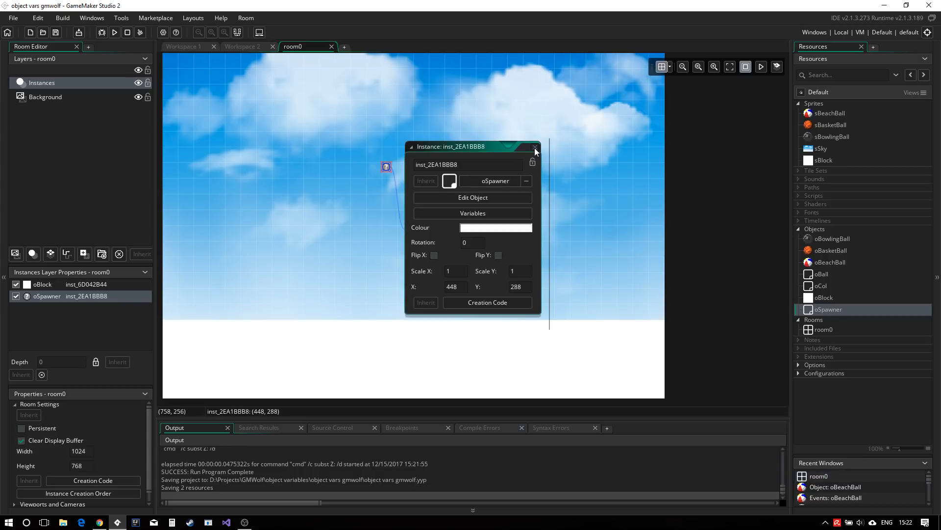
{"action": "left_click", "coordinate": [535, 147]}
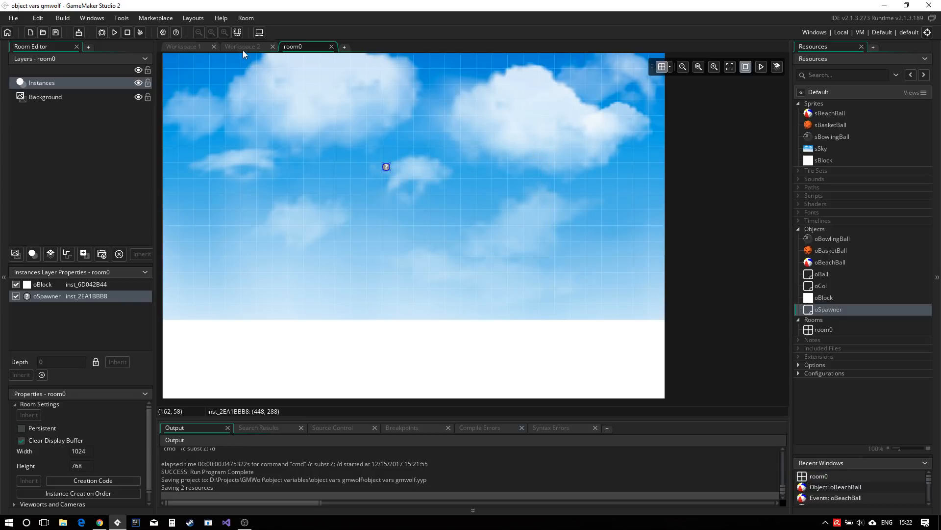
Close Workspace 2, the room0 editor, Alarm 0 code and the oSpawner events window.
{"action": "left_click", "coordinate": [242, 46]}
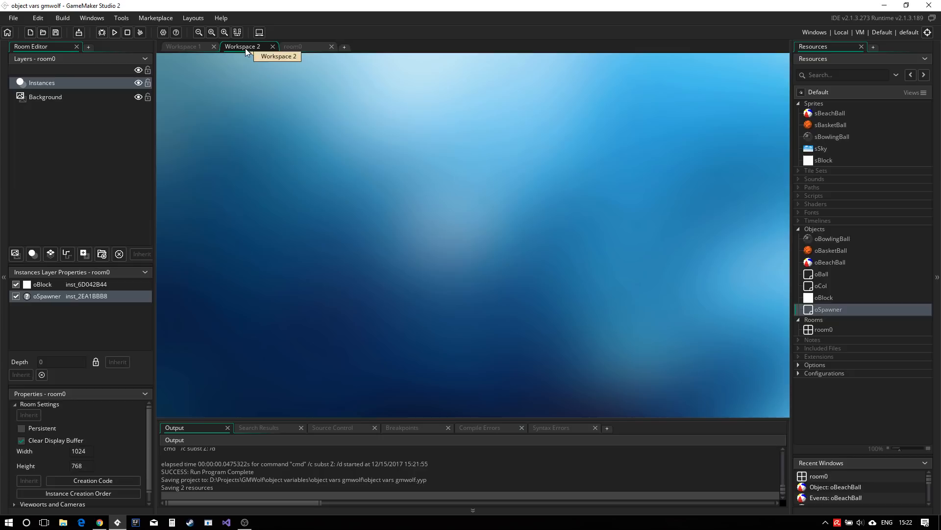
{"action": "left_click", "coordinate": [183, 46]}
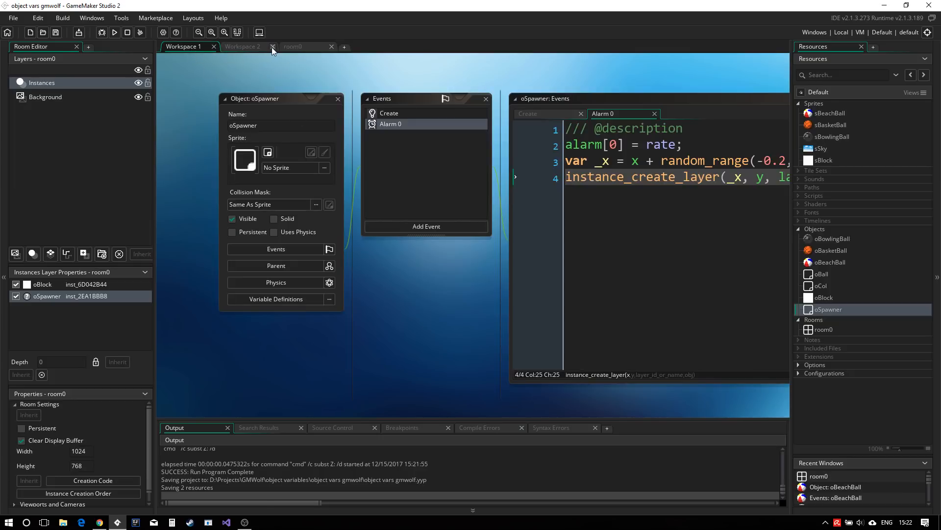
{"action": "left_click", "coordinate": [271, 47]}
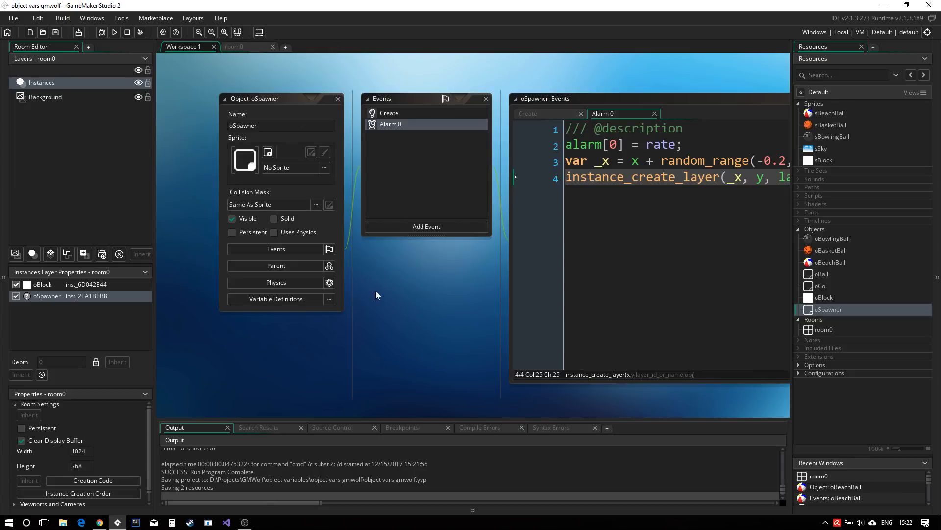
{"action": "left_click", "coordinate": [388, 112]}
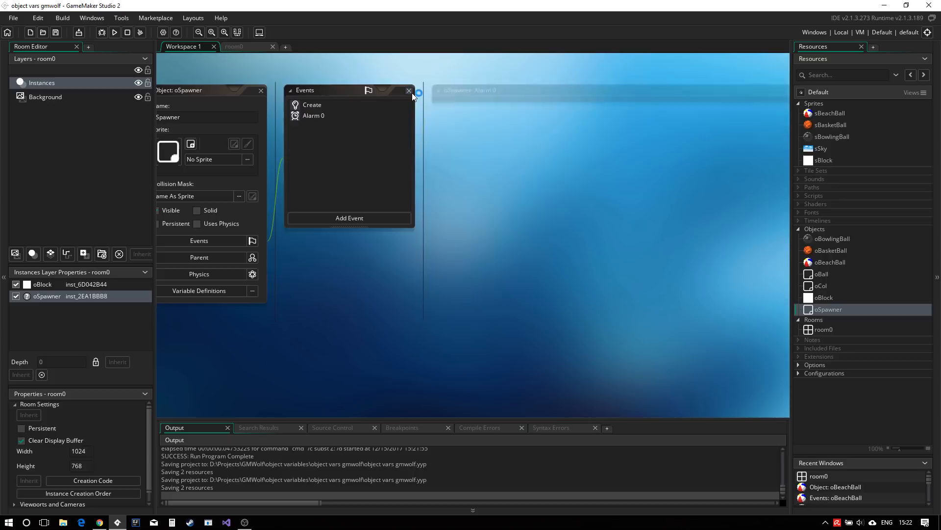
{"action": "left_click", "coordinate": [409, 90]}
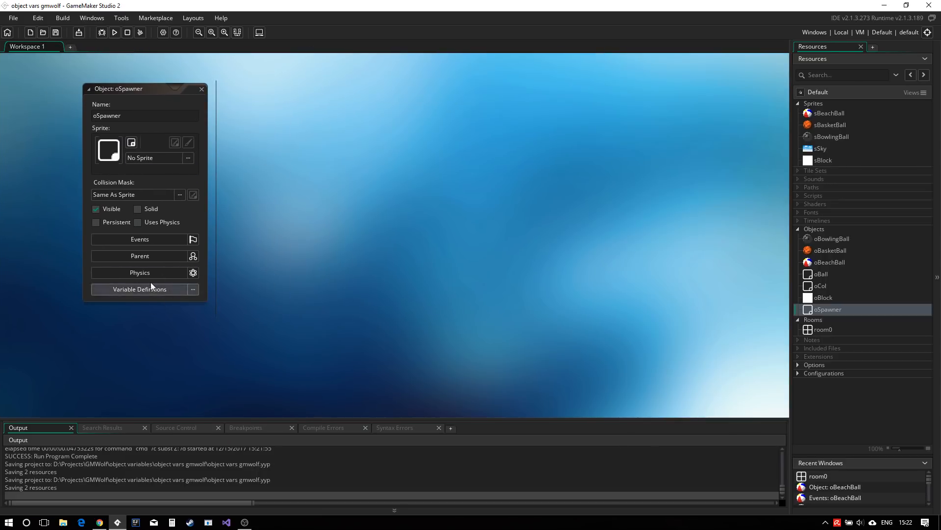
Add a variable definition named ball to oSpawner and open its Type list.
{"action": "left_click", "coordinate": [139, 288]}
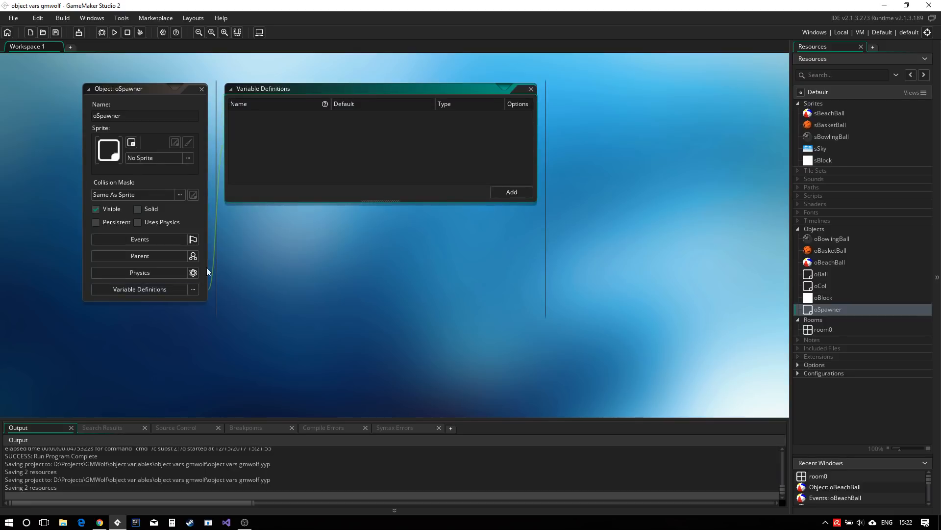
{"action": "mouse_move", "coordinate": [392, 148]}
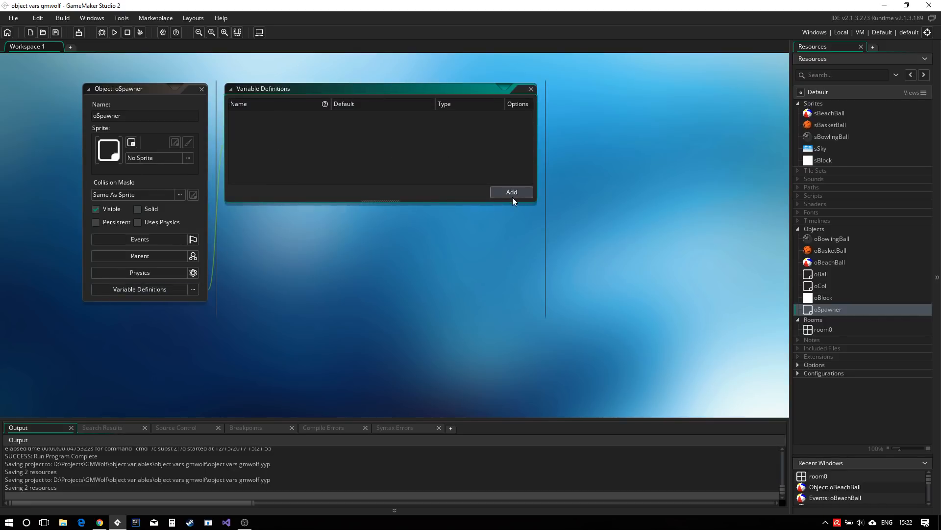
{"action": "mouse_move", "coordinate": [511, 192]}
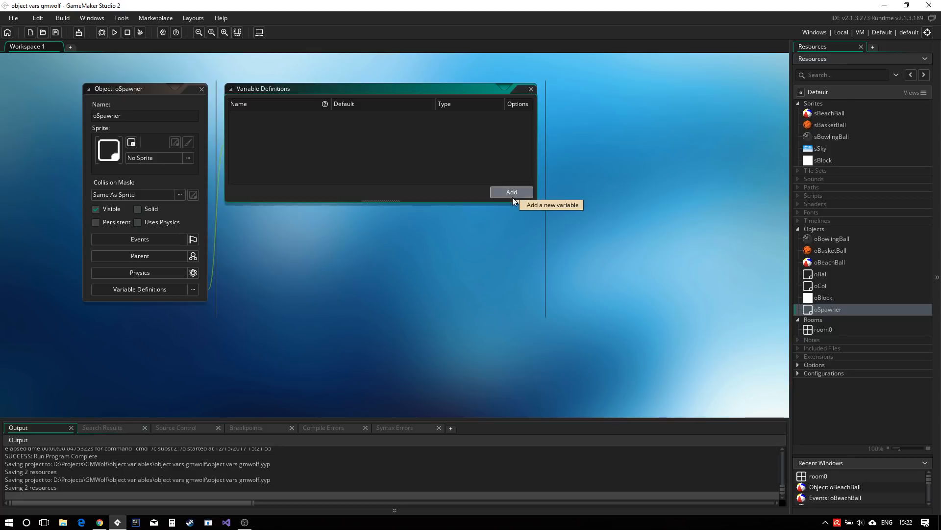
{"action": "left_click", "coordinate": [511, 192]}
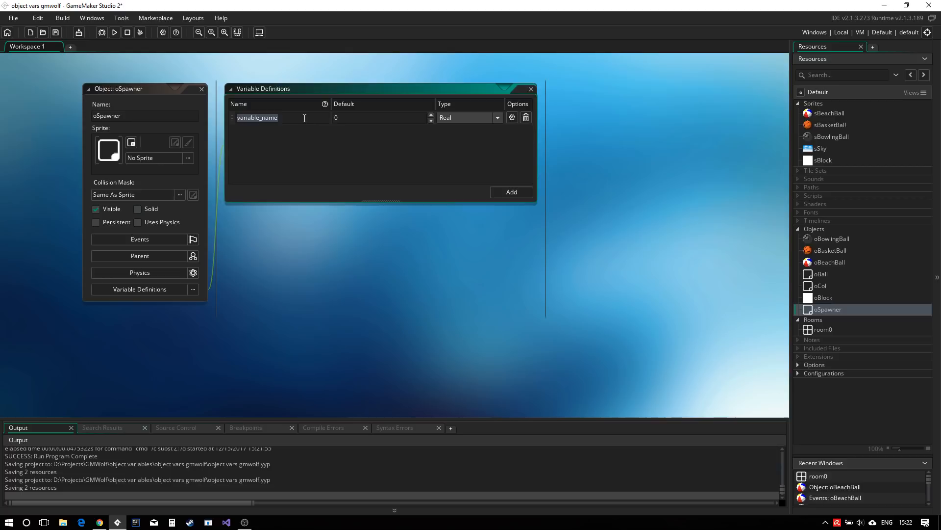
{"action": "type", "text": "ball"}
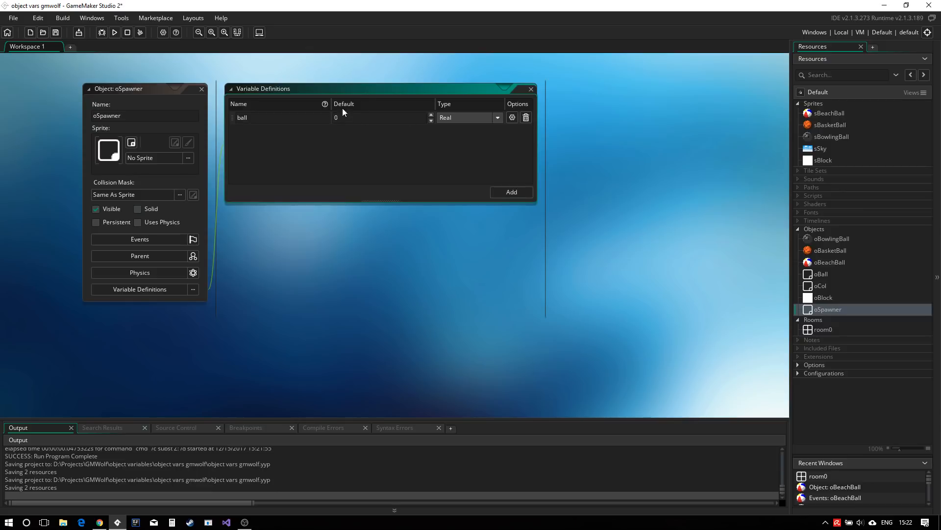
{"action": "mouse_move", "coordinate": [460, 101]}
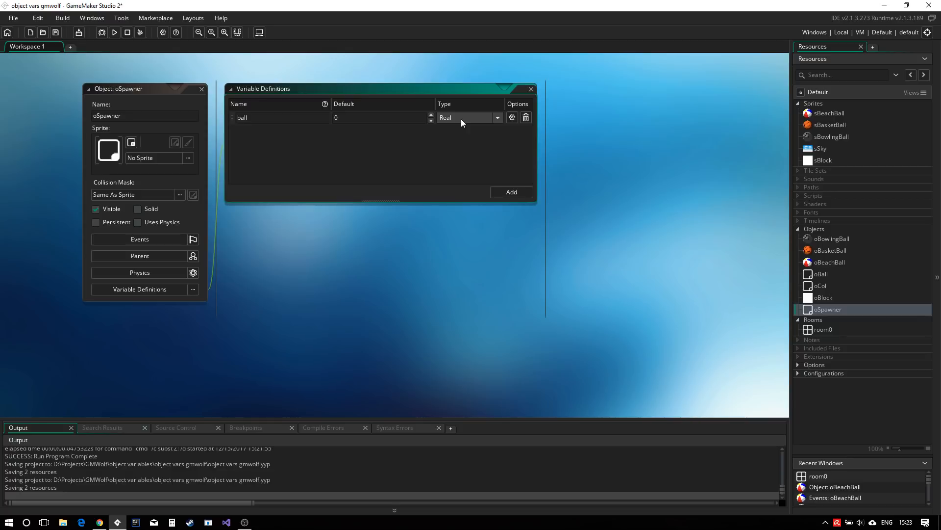
{"action": "left_click", "coordinate": [497, 117]}
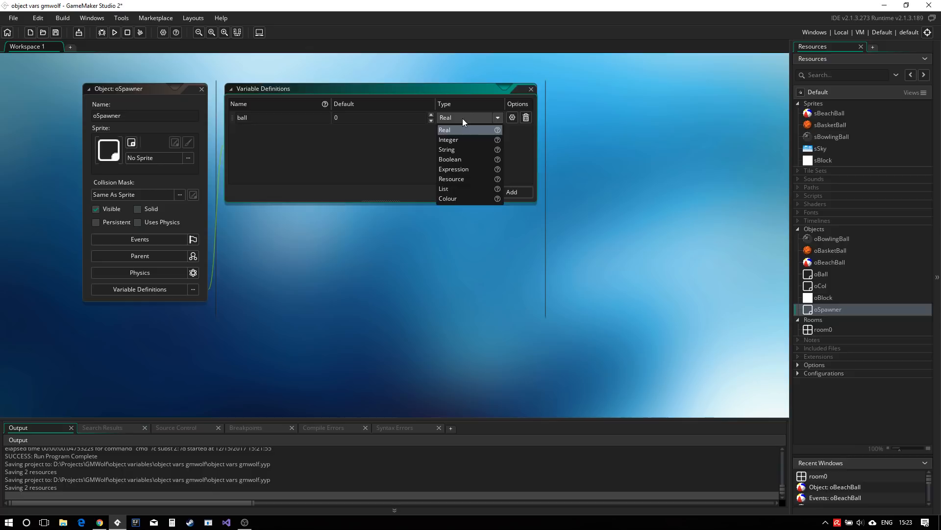
{"action": "mouse_move", "coordinate": [467, 168]}
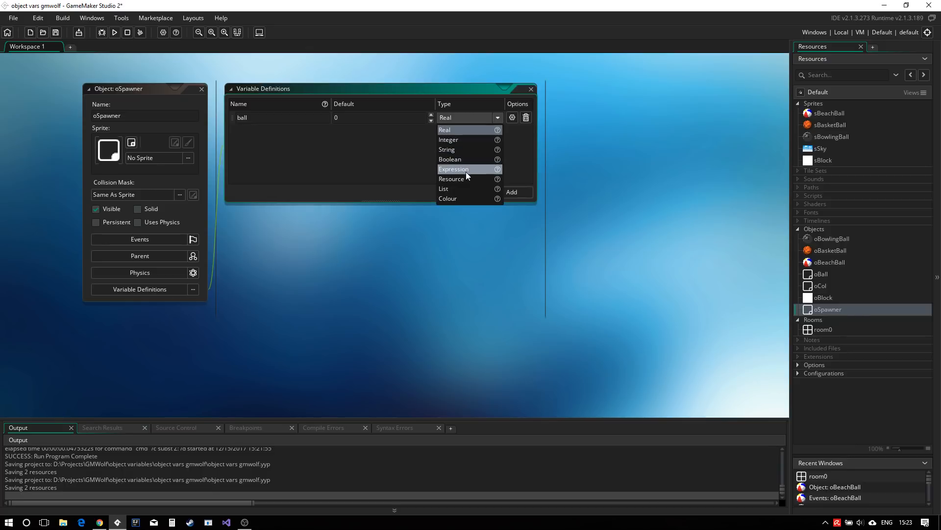
{"action": "mouse_move", "coordinate": [471, 179]}
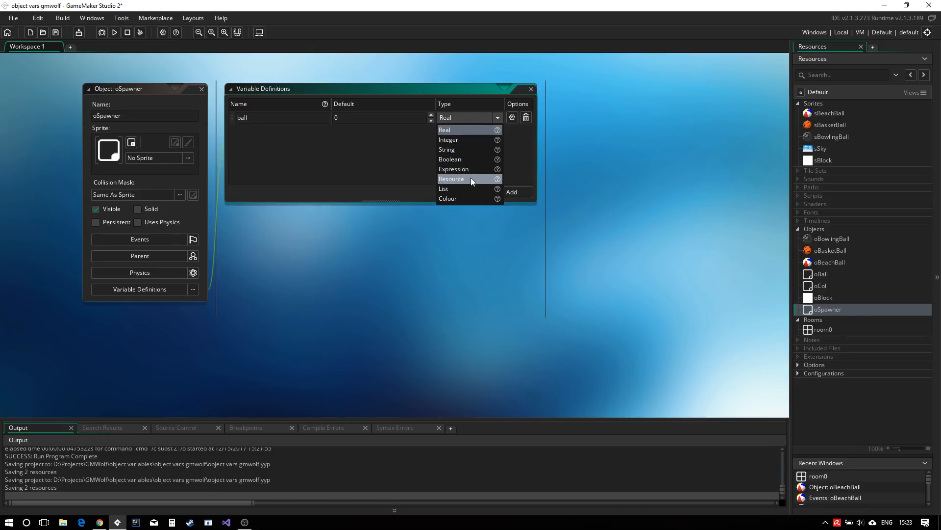
{"action": "mouse_move", "coordinate": [467, 184]}
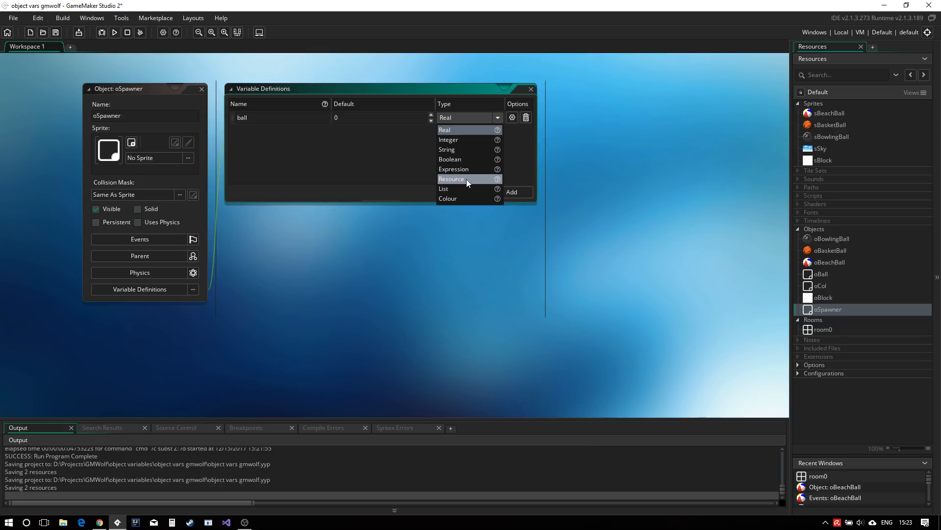
Make ball a Resource variable with oBeachBall as its default.
{"action": "left_click", "coordinate": [451, 179]}
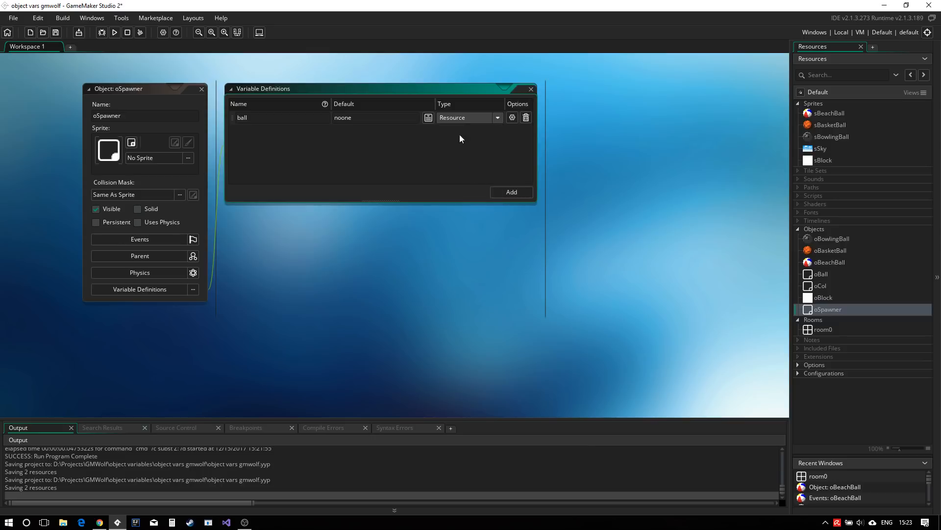
{"action": "mouse_move", "coordinate": [511, 117]}
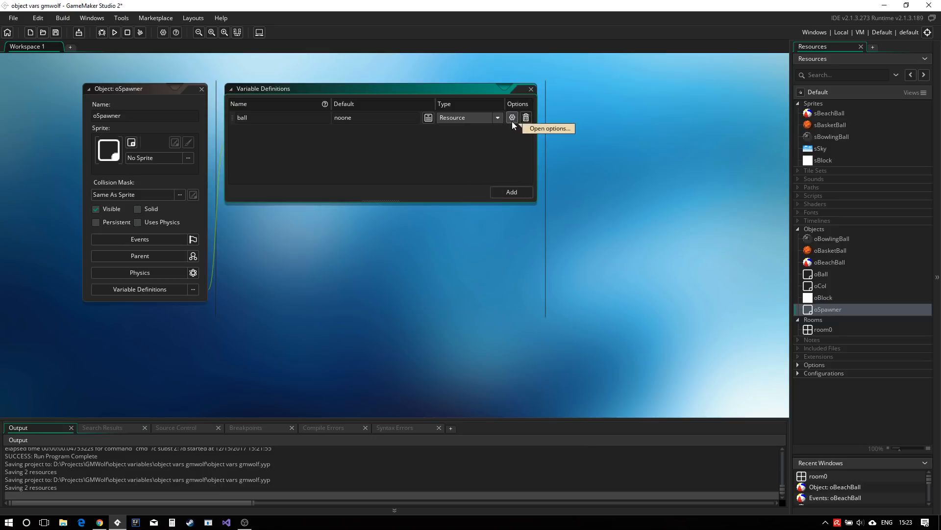
{"action": "left_click", "coordinate": [511, 117]}
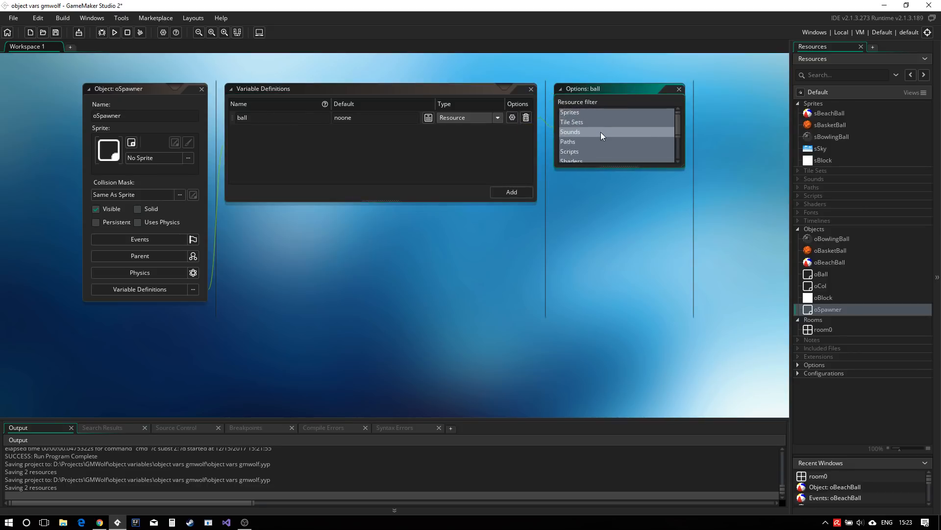
{"action": "scroll", "scroll_direction": "down", "scroll_amount": 3}
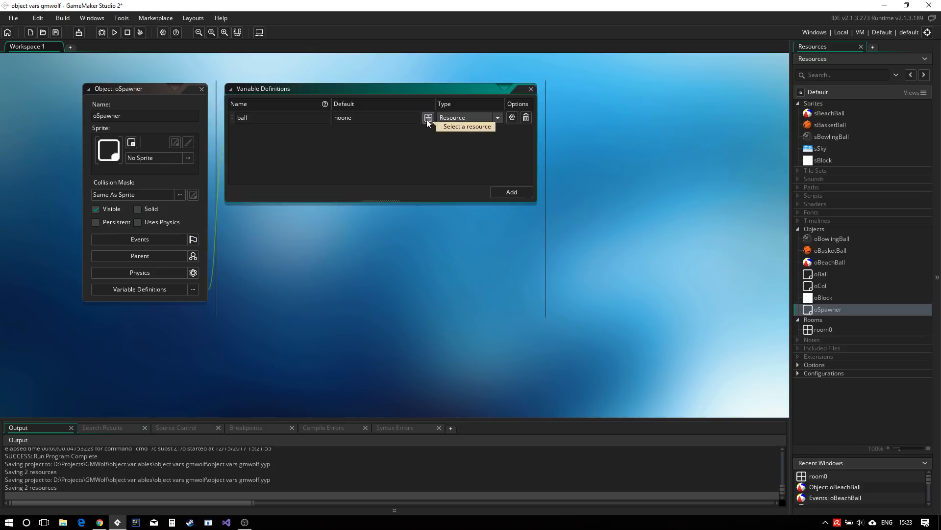
{"action": "left_click", "coordinate": [428, 118]}
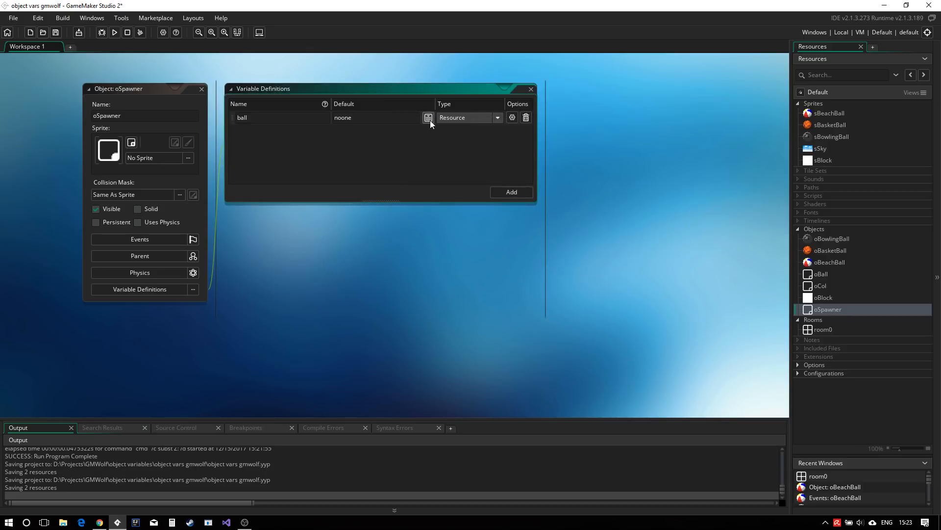
{"action": "left_click", "coordinate": [428, 117]}
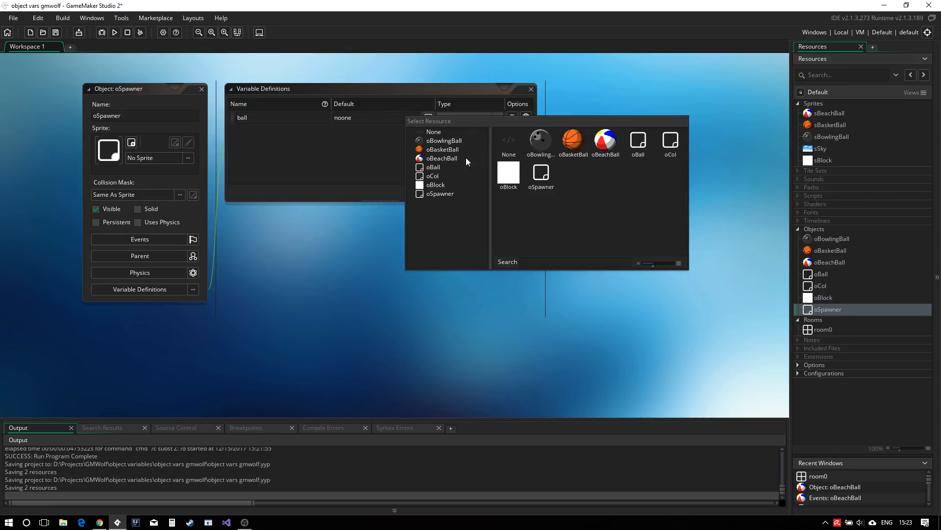
{"action": "left_click", "coordinate": [540, 174]}
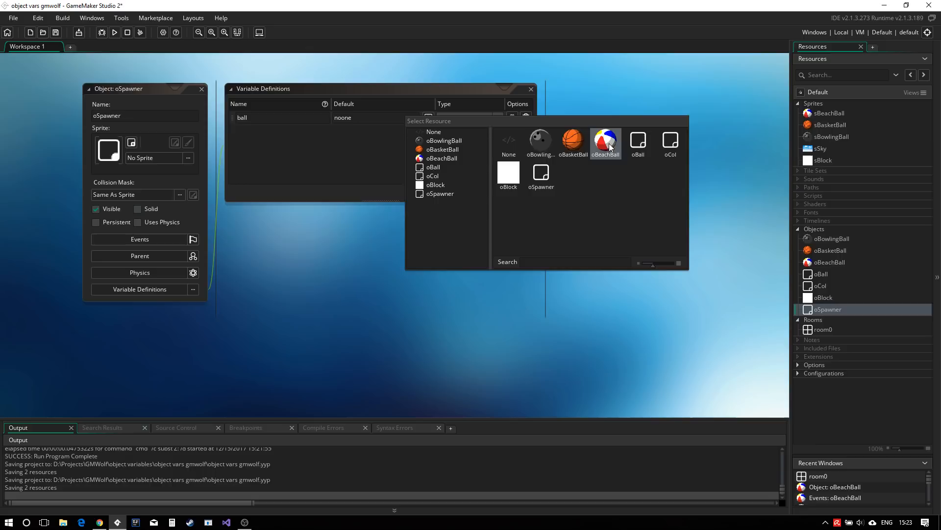
{"action": "left_click", "coordinate": [607, 141]}
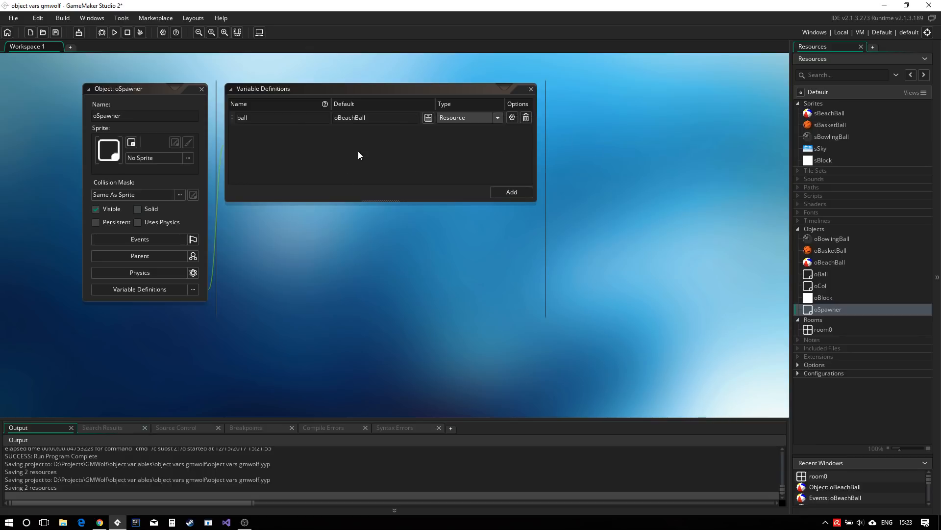
{"action": "mouse_move", "coordinate": [511, 192]}
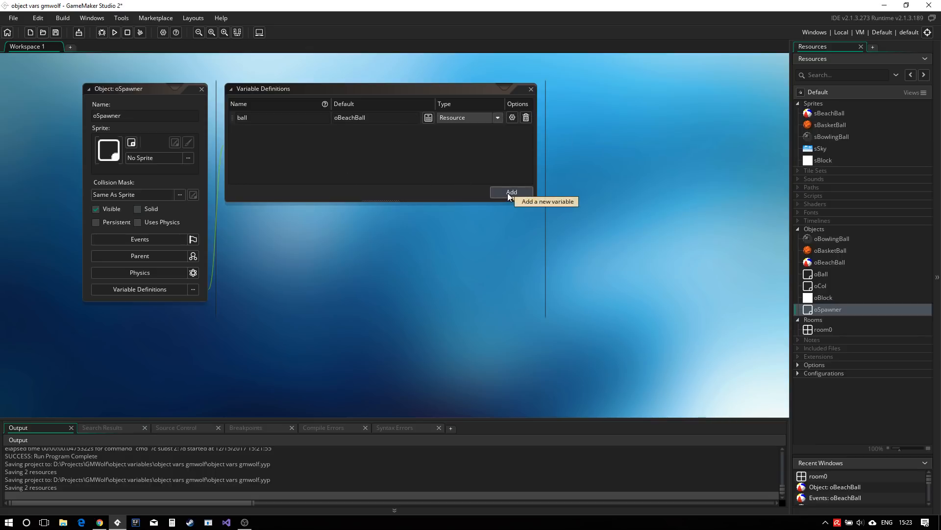
Add a second variable named rate and keep its type as Real.
{"action": "left_click", "coordinate": [511, 192]}
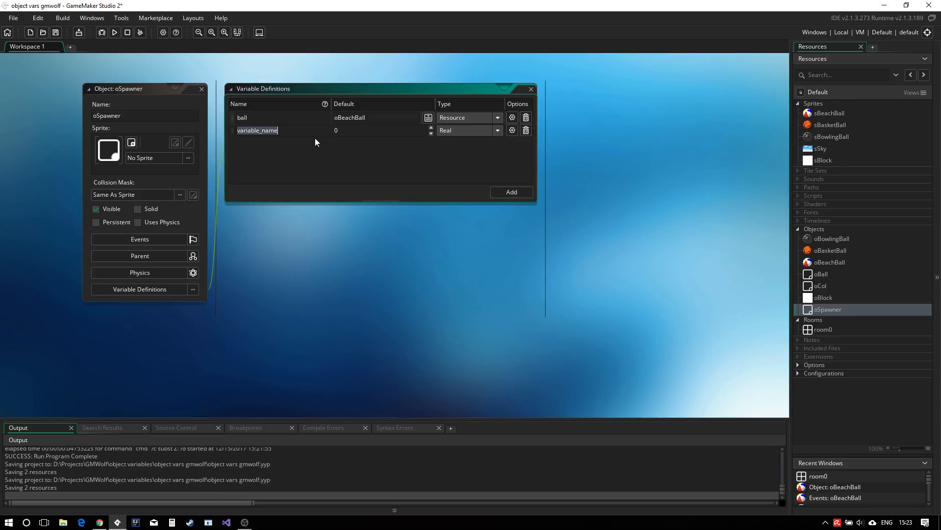
{"action": "type", "text": "ugc_match_IntegratedGuides"}
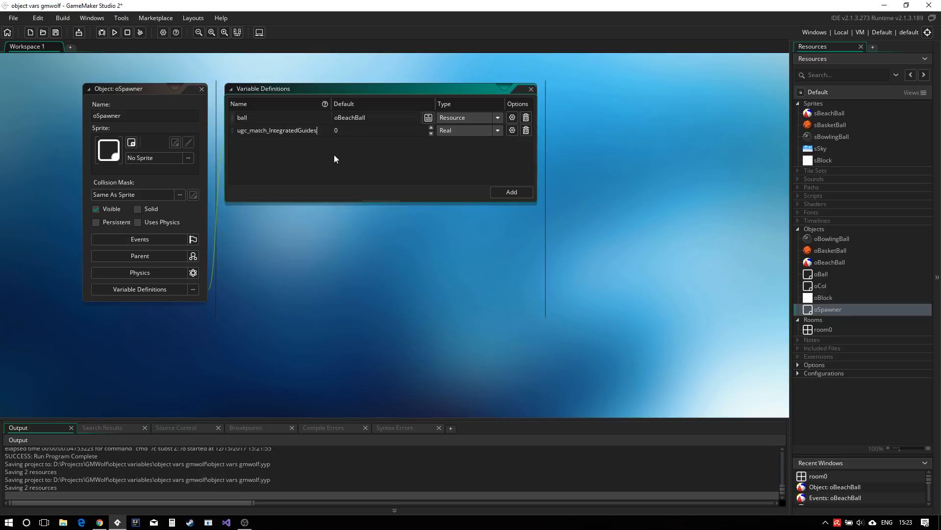
{"action": "type", "text": "rate"}
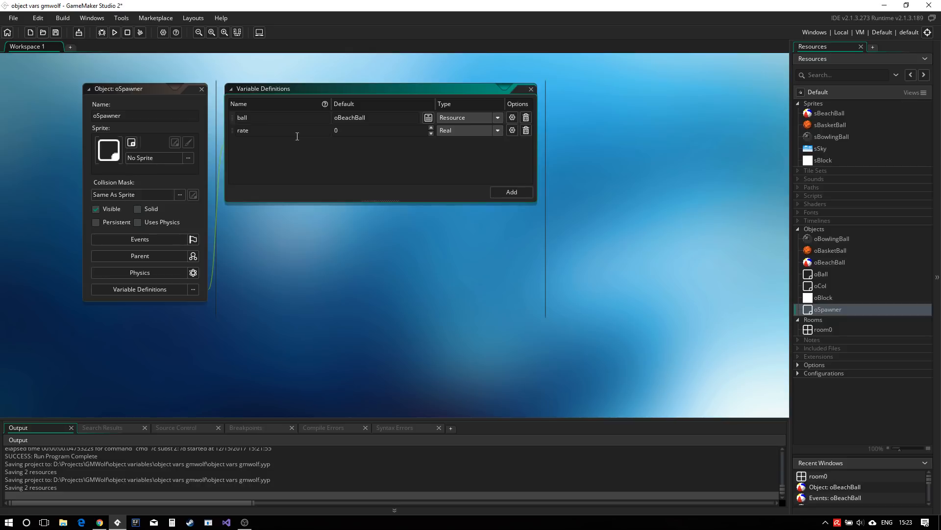
{"action": "mouse_move", "coordinate": [242, 130]}
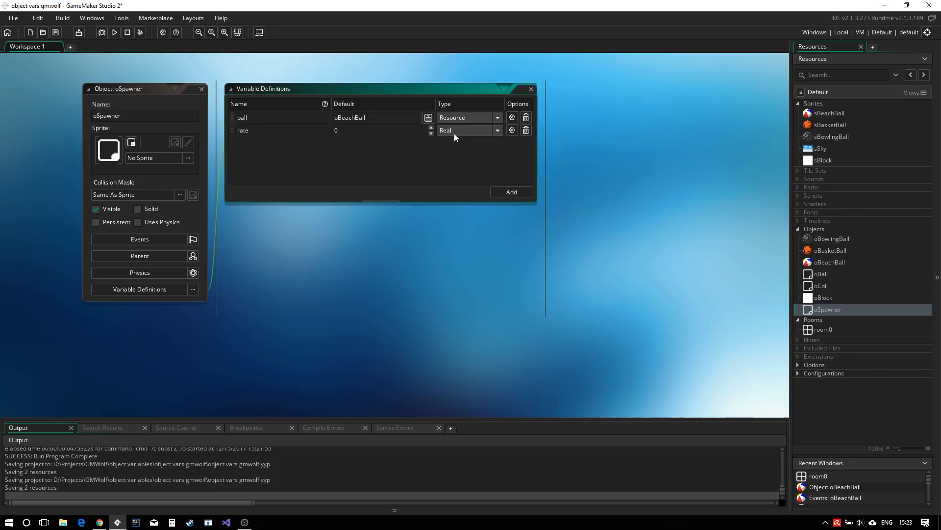
{"action": "left_click", "coordinate": [470, 131]}
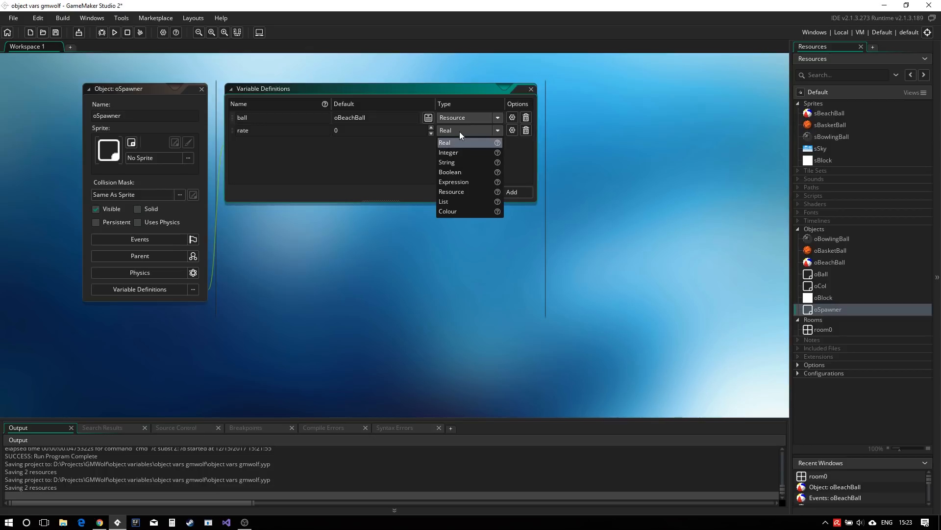
{"action": "left_click", "coordinate": [445, 142]}
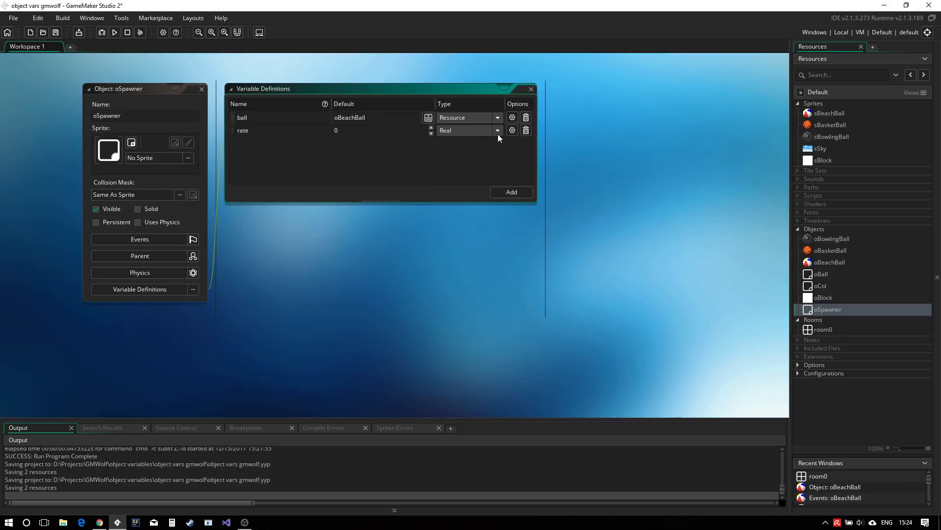
{"action": "mouse_move", "coordinate": [395, 152]}
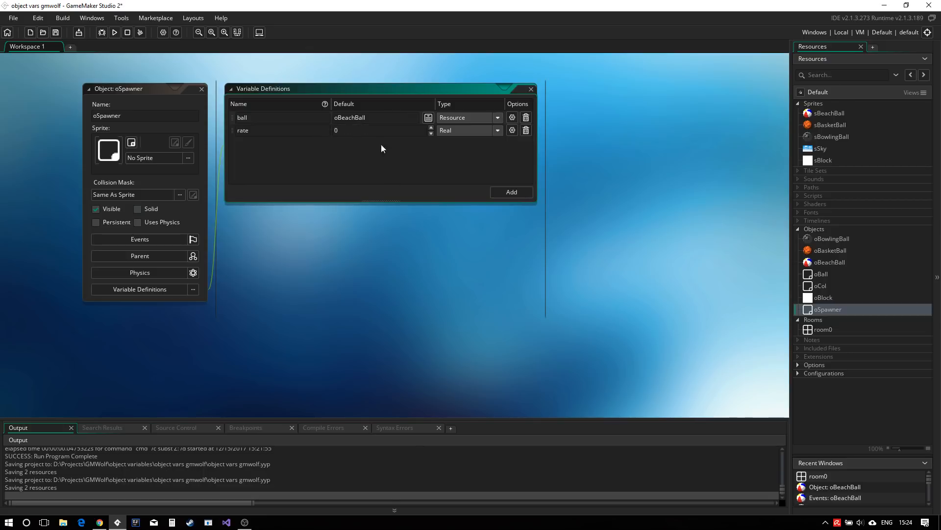
{"action": "mouse_move", "coordinate": [512, 130]}
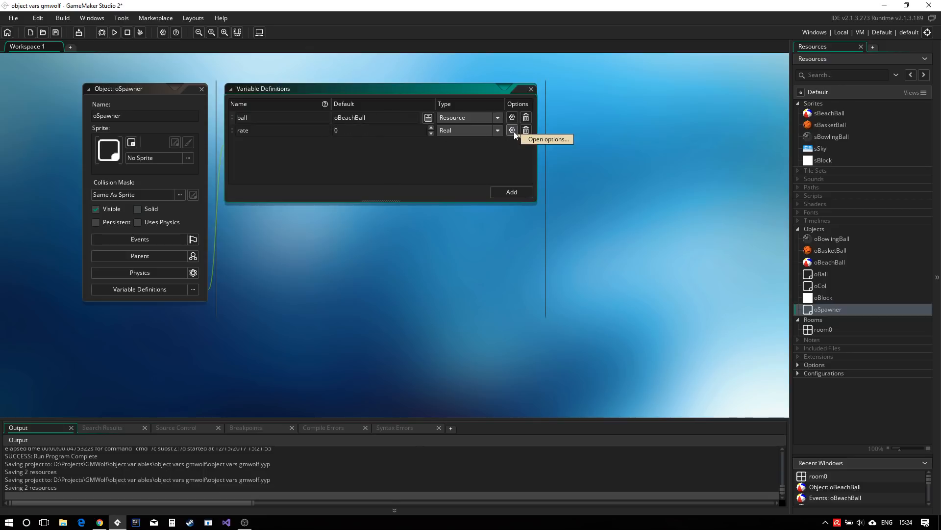
Give rate a Use Range of Min 1 to Max 60 with its default slid to 60.
{"action": "left_click", "coordinate": [512, 130]}
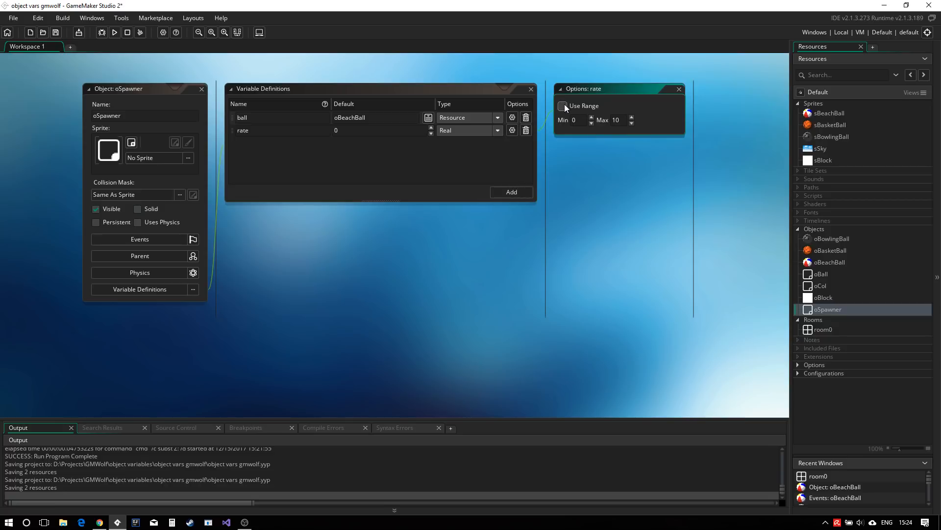
{"action": "left_click", "coordinate": [563, 106]}
{"action": "type", "text": "1"}
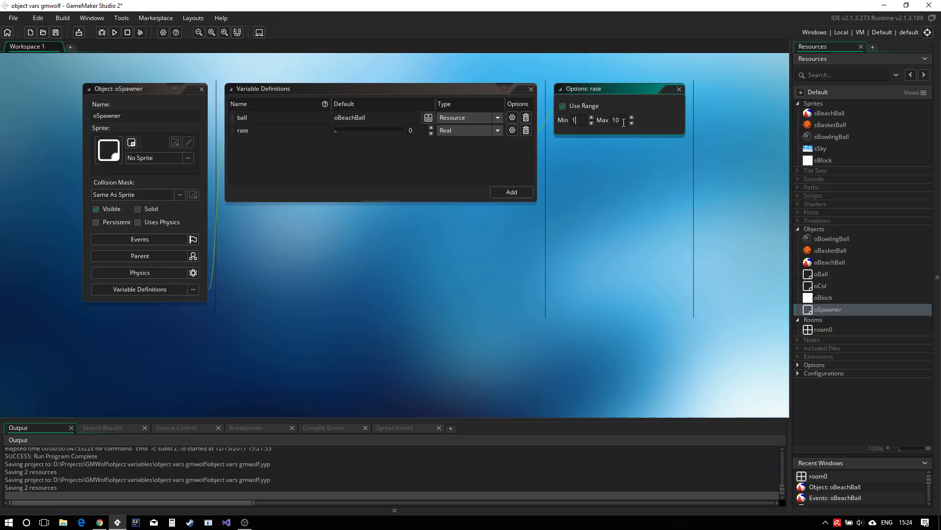
{"action": "type", "text": "60"}
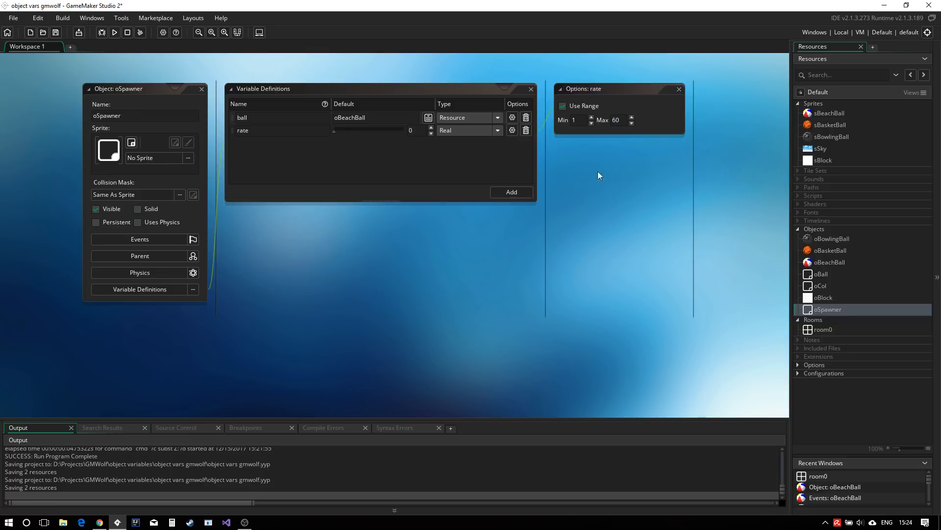
{"action": "left_click_drag", "start_coordinate": [334, 130], "coordinate": [385, 131]}
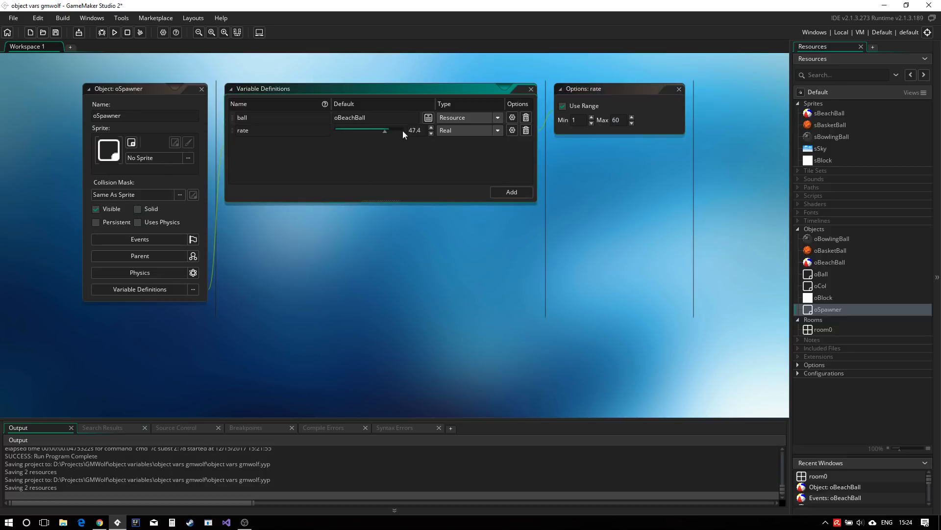
{"action": "left_click_drag", "start_coordinate": [385, 131], "coordinate": [359, 130]}
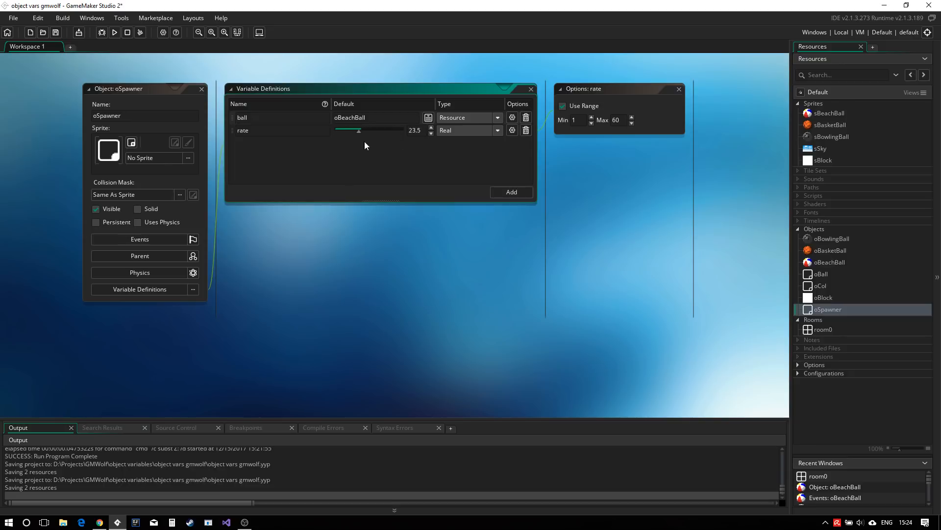
{"action": "left_click_drag", "start_coordinate": [358, 130], "coordinate": [367, 131]}
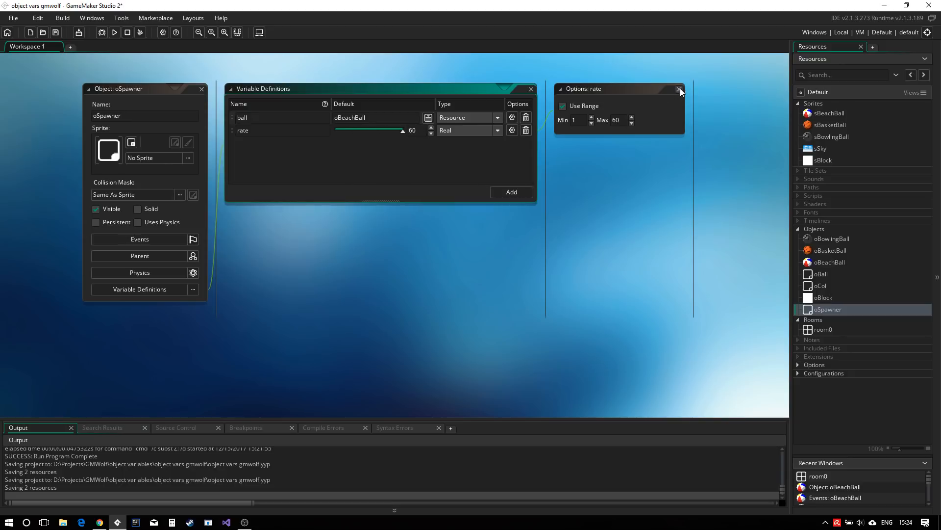
{"action": "left_click", "coordinate": [679, 89]}
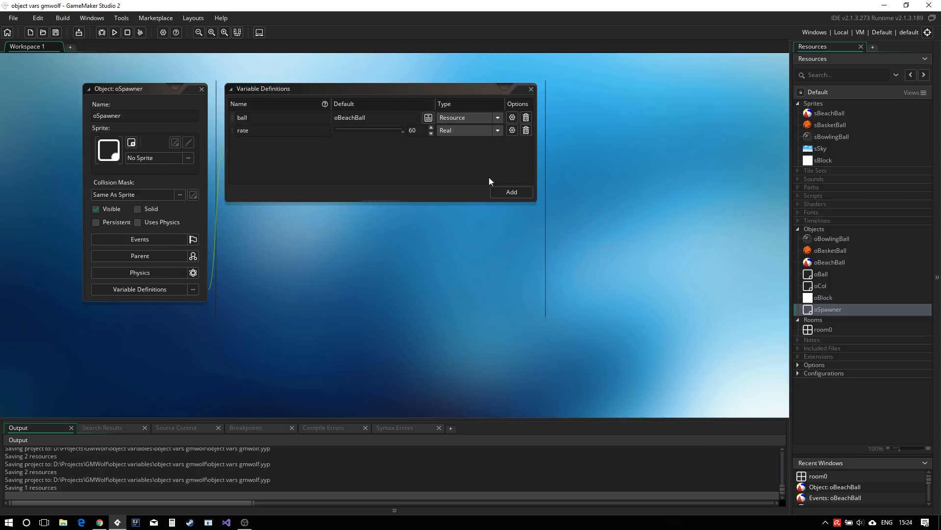
{"action": "mouse_move", "coordinate": [826, 334]}
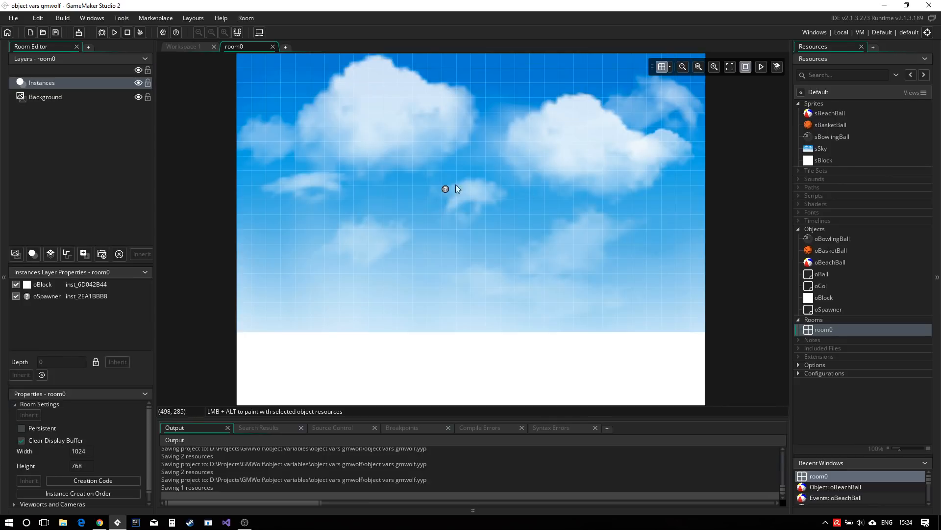
Override the first room0 oSpawner instance's ball and lower its rate to about 23.
{"action": "double_click", "coordinate": [444, 189]}
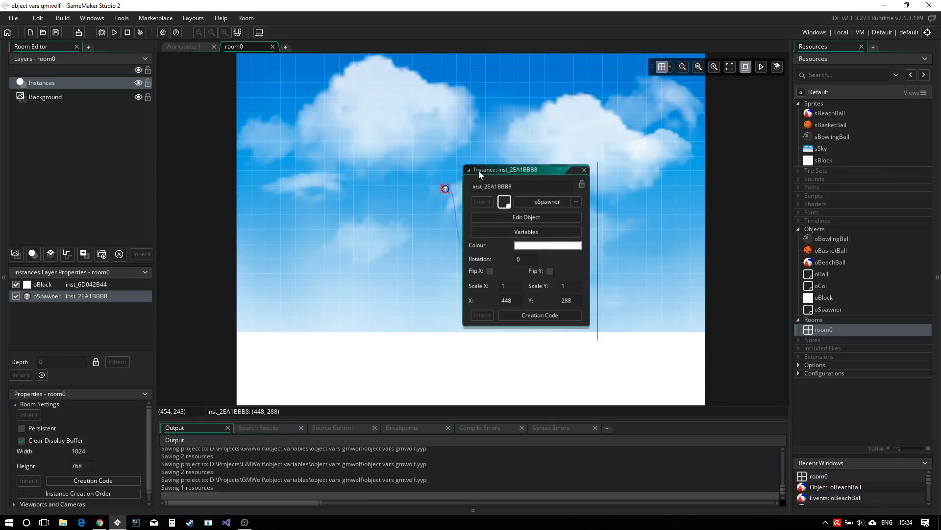
{"action": "mouse_move", "coordinate": [539, 314]}
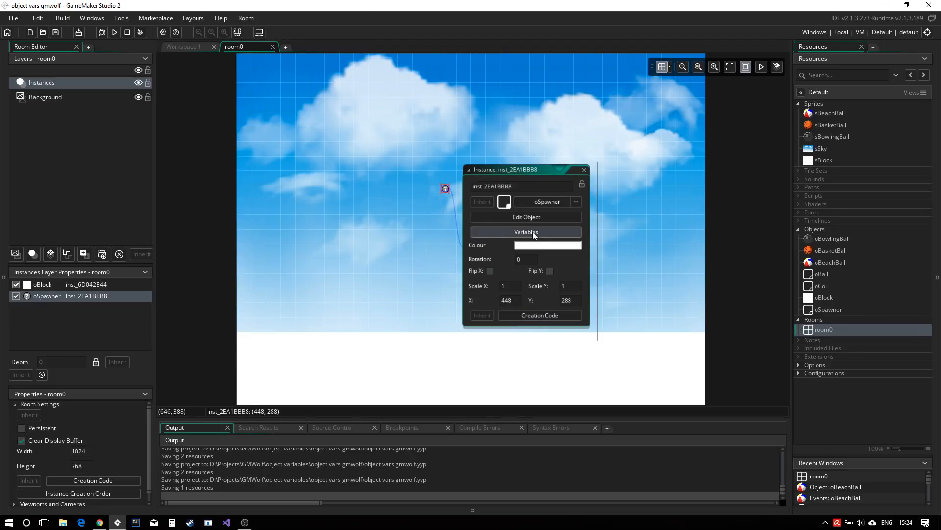
{"action": "left_click", "coordinate": [525, 232]}
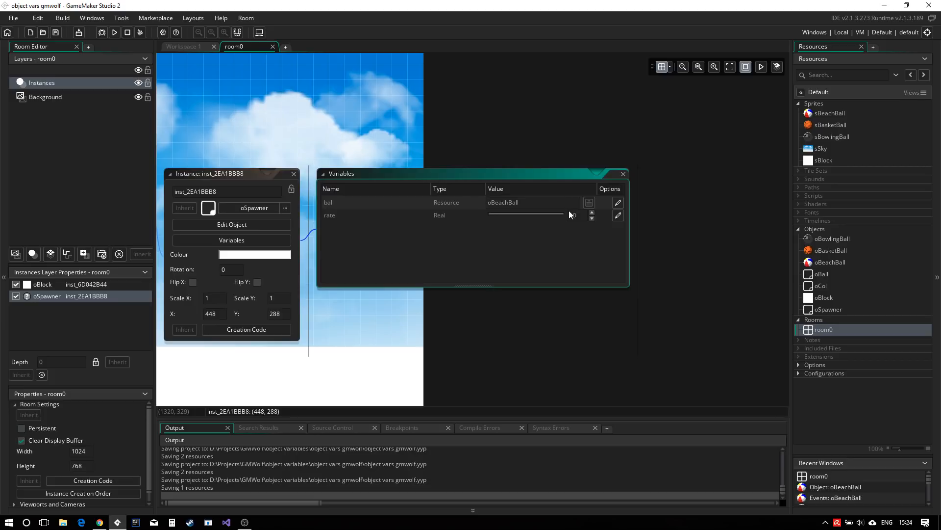
{"action": "type", "text": "60"}
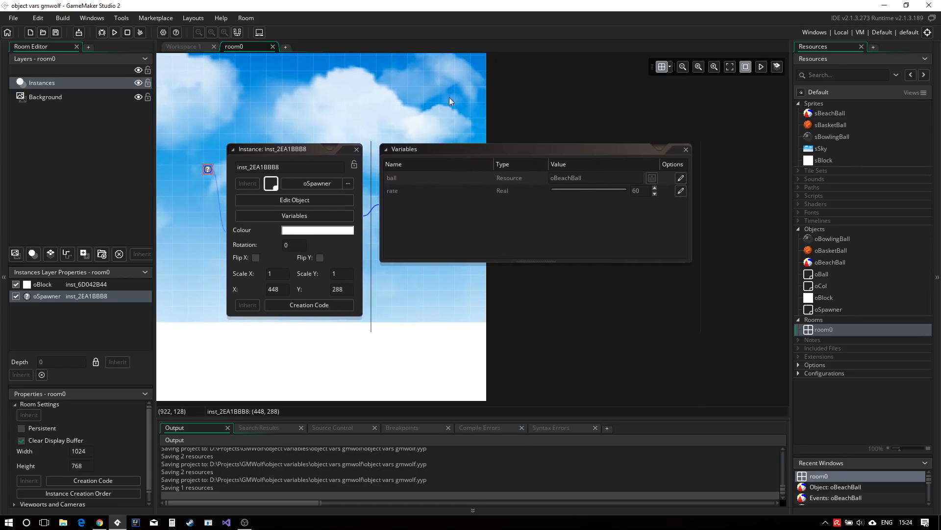
{"action": "mouse_move", "coordinate": [659, 188]}
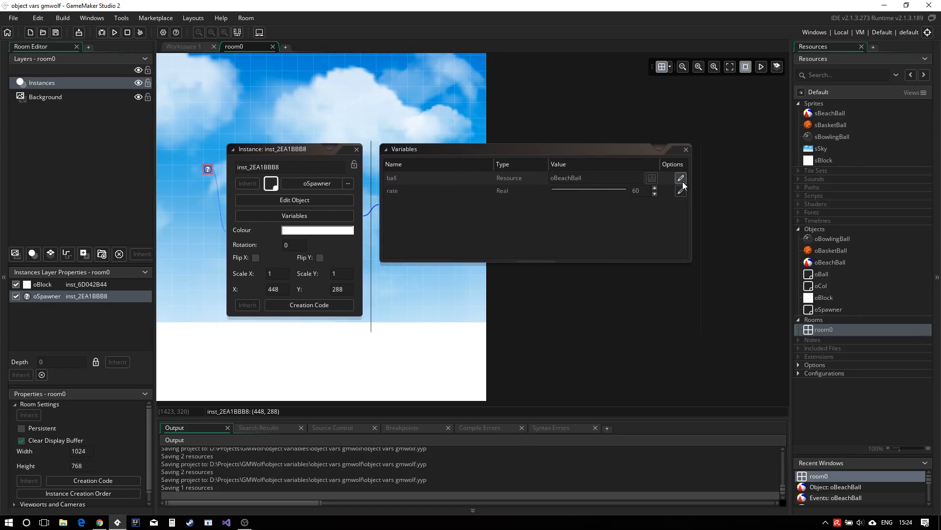
{"action": "mouse_move", "coordinate": [680, 186]}
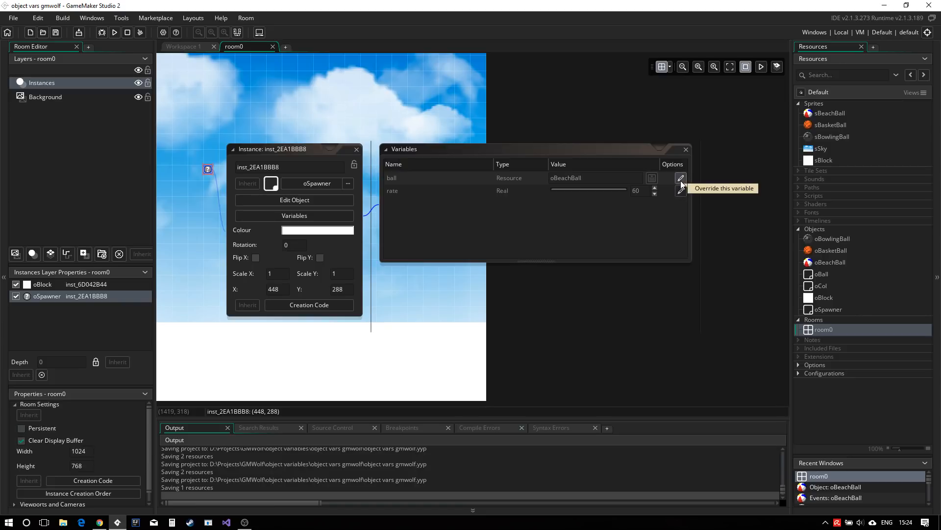
{"action": "left_click", "coordinate": [679, 177]}
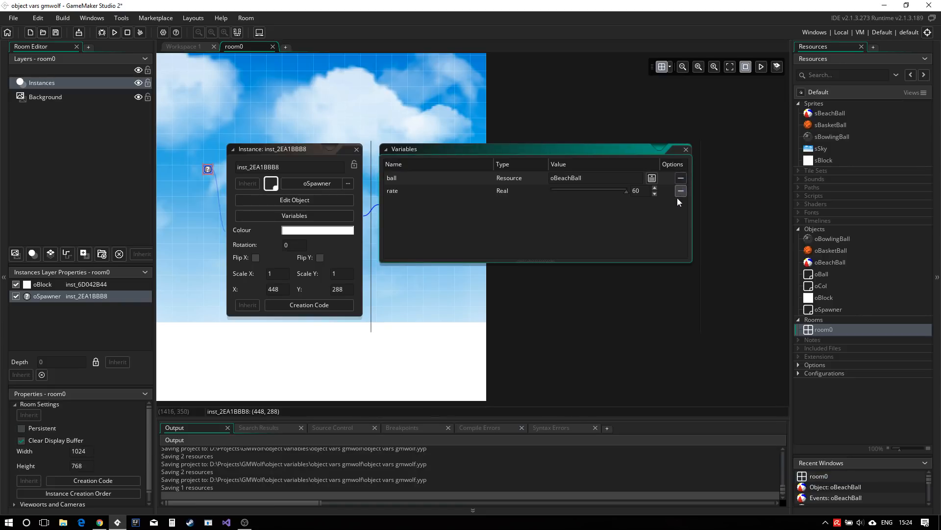
{"action": "left_click_drag", "start_coordinate": [626, 190], "coordinate": [600, 190]}
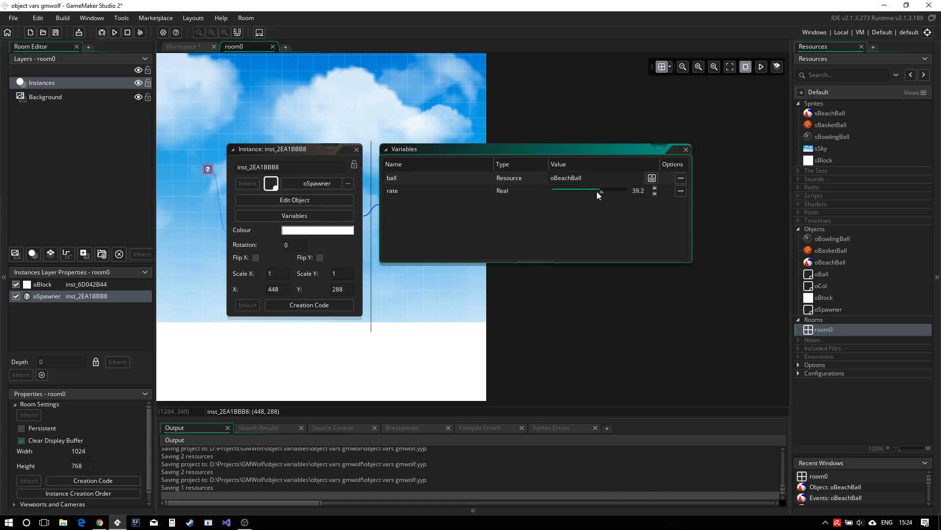
{"action": "left_click_drag", "start_coordinate": [598, 190], "coordinate": [575, 191]}
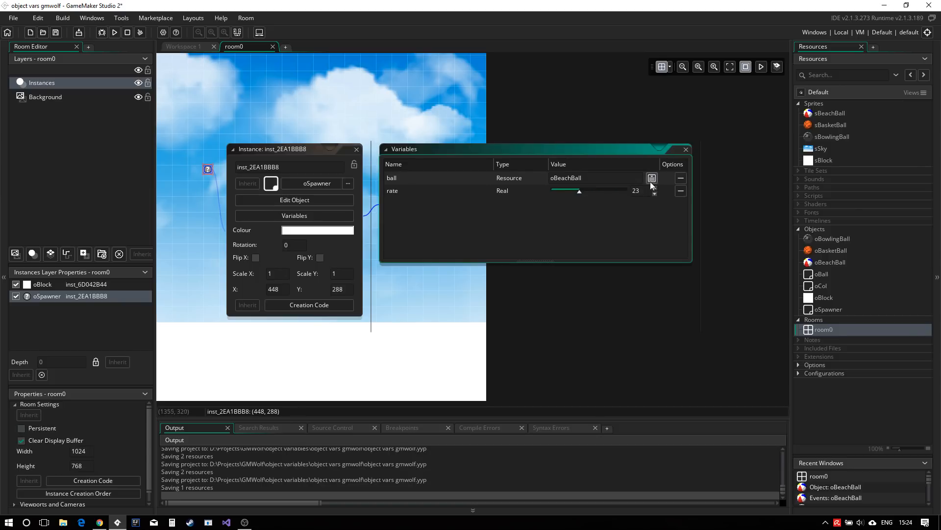
{"action": "left_click", "coordinate": [652, 178]}
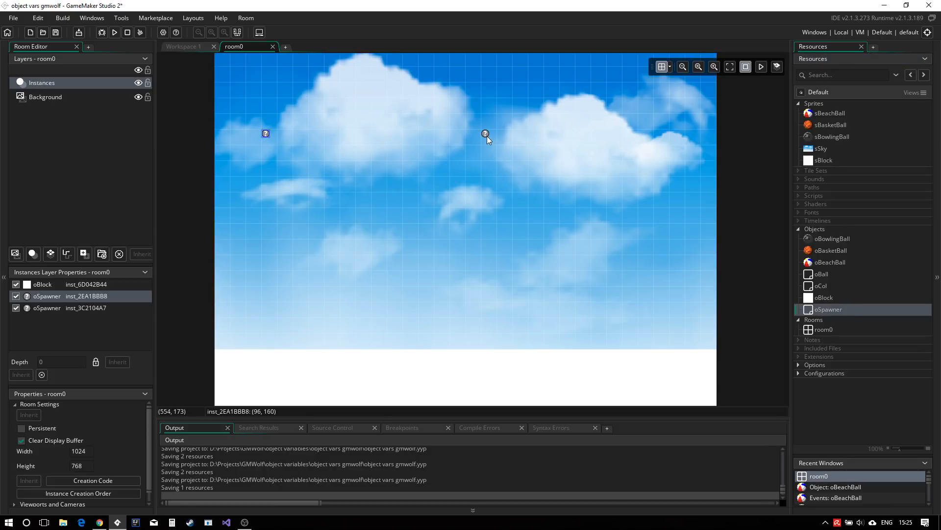
Override the third oSpawner instance to spawn oBowlingBall at a rate of about 10.6.
{"action": "double_click", "coordinate": [485, 134]}
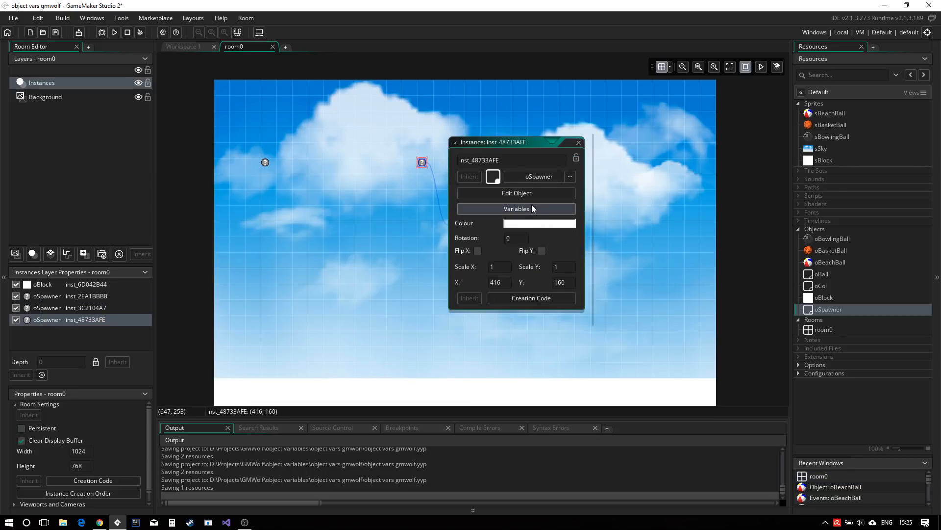
{"action": "left_click", "coordinate": [515, 208]}
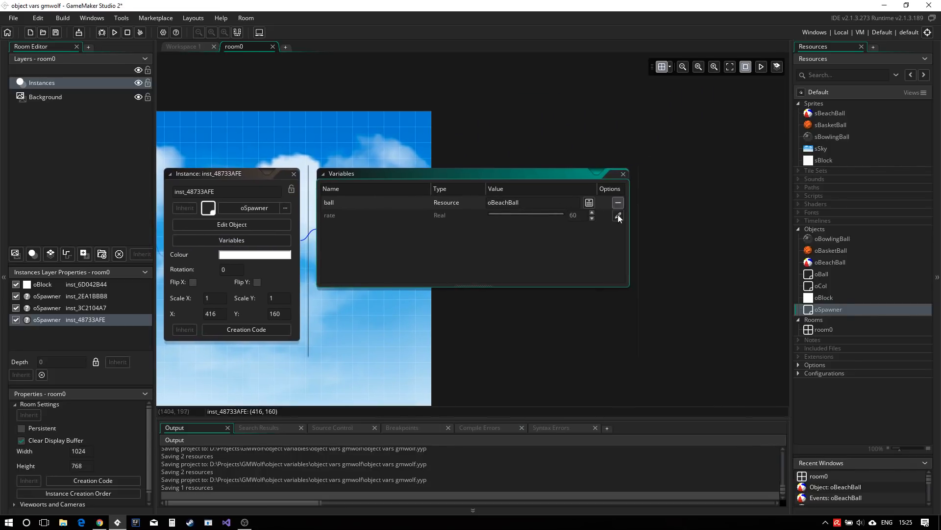
{"action": "left_click", "coordinate": [589, 201]}
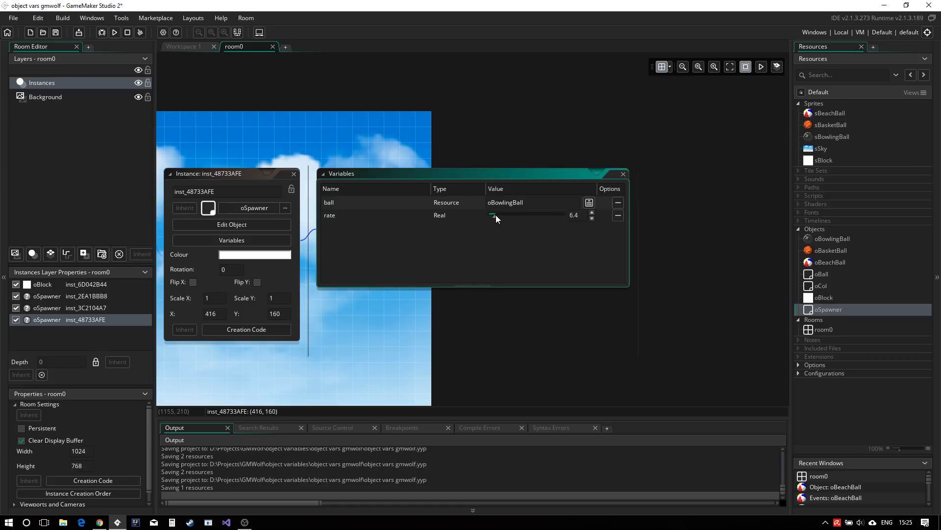
{"action": "left_click_drag", "start_coordinate": [491, 215], "coordinate": [499, 214]}
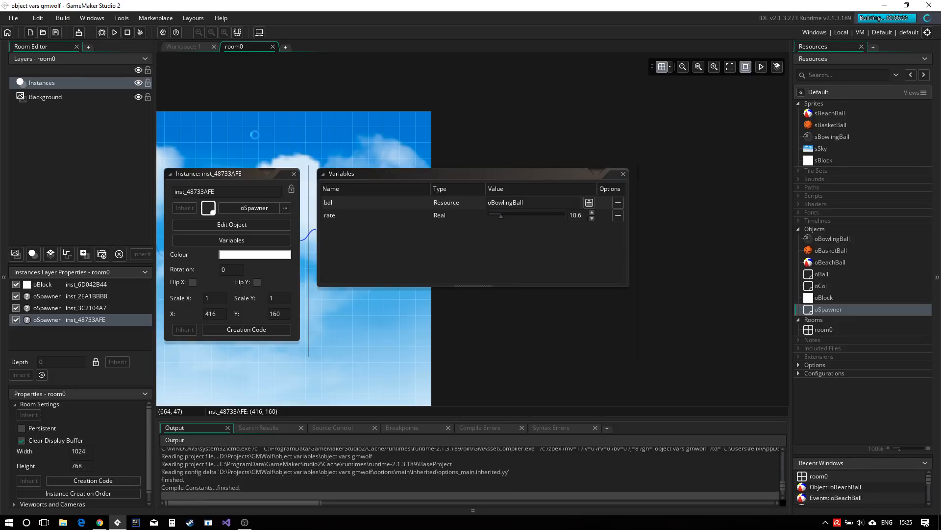
Watch basketballs, bowling balls and beach balls drop in the running game, then close it.
{"action": "left_click", "coordinate": [114, 32]}
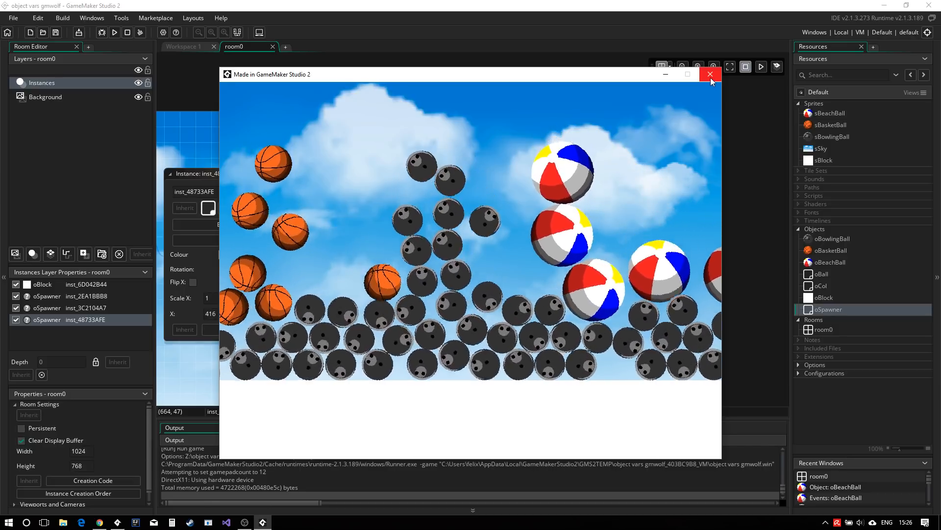
{"action": "left_click", "coordinate": [711, 74]}
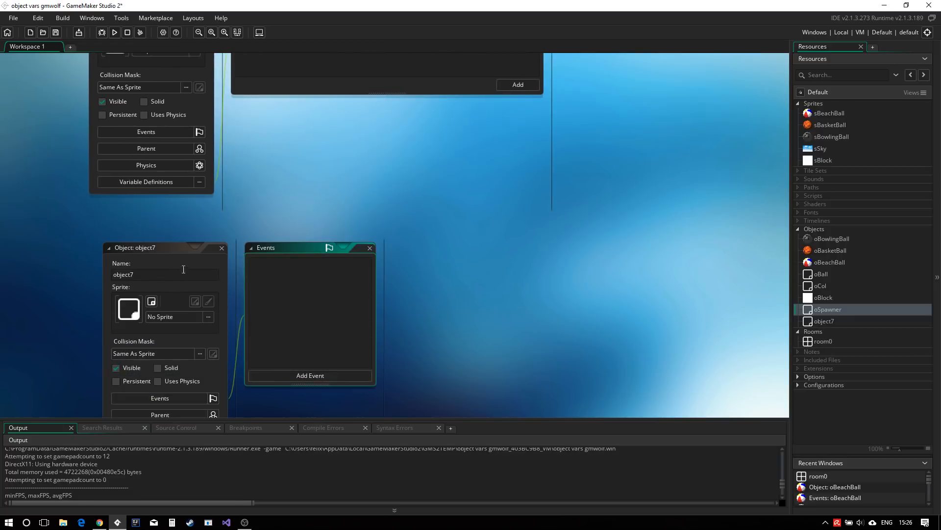
Name the new object oSpawner2, parent it to oSpawner, and review the inherited Create code.
{"action": "type", "text": "oSpawner2"}
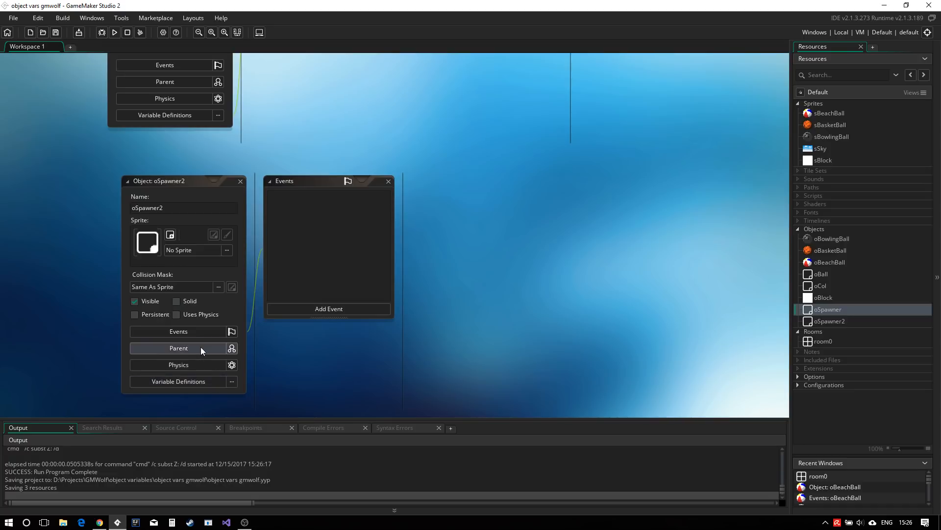
{"action": "left_click", "coordinate": [179, 348]}
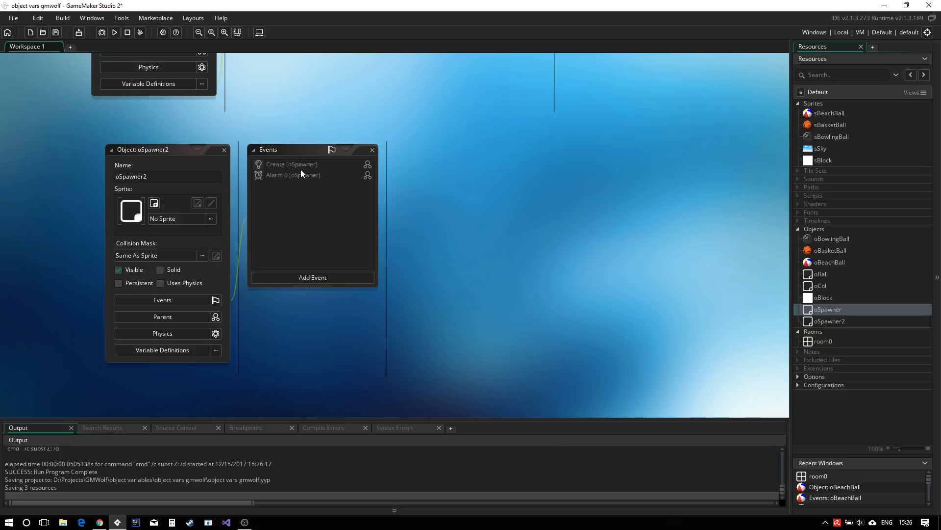
{"action": "double_click", "coordinate": [292, 163]}
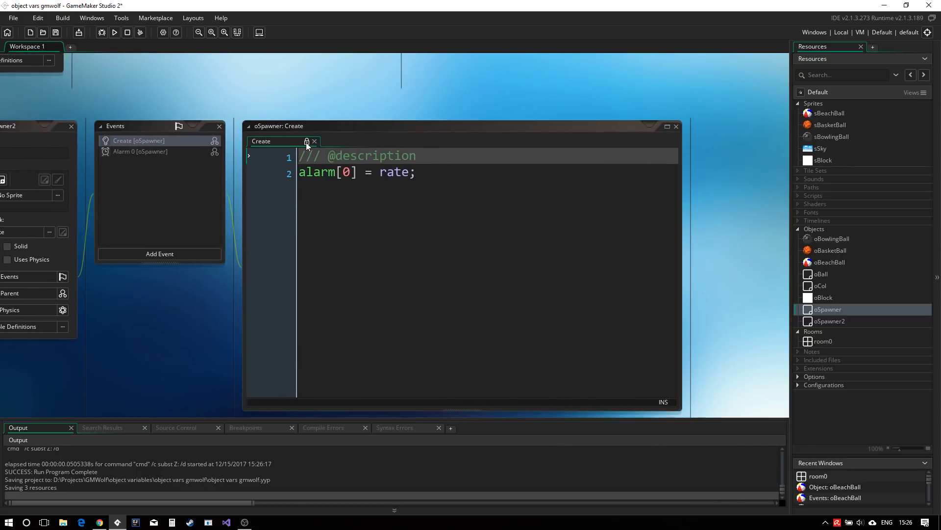
{"action": "mouse_move", "coordinate": [308, 143]}
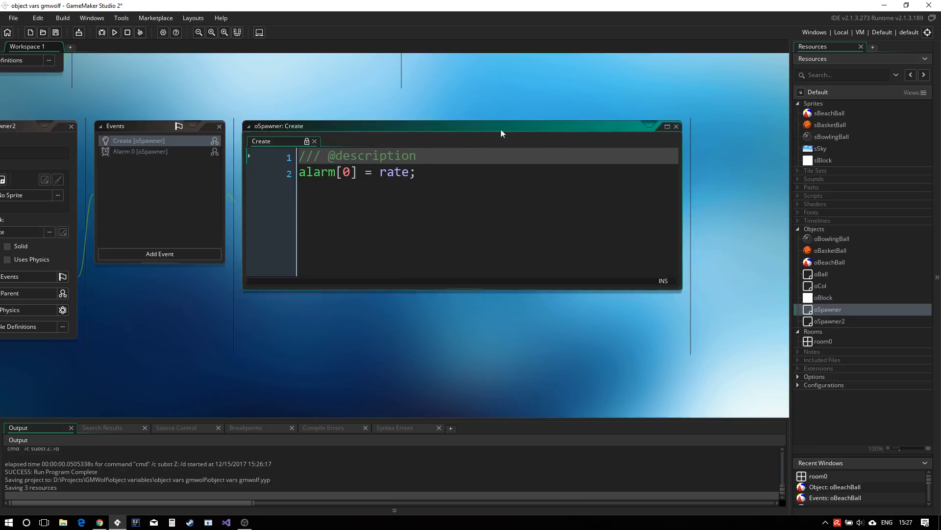
{"action": "left_click", "coordinate": [160, 286]}
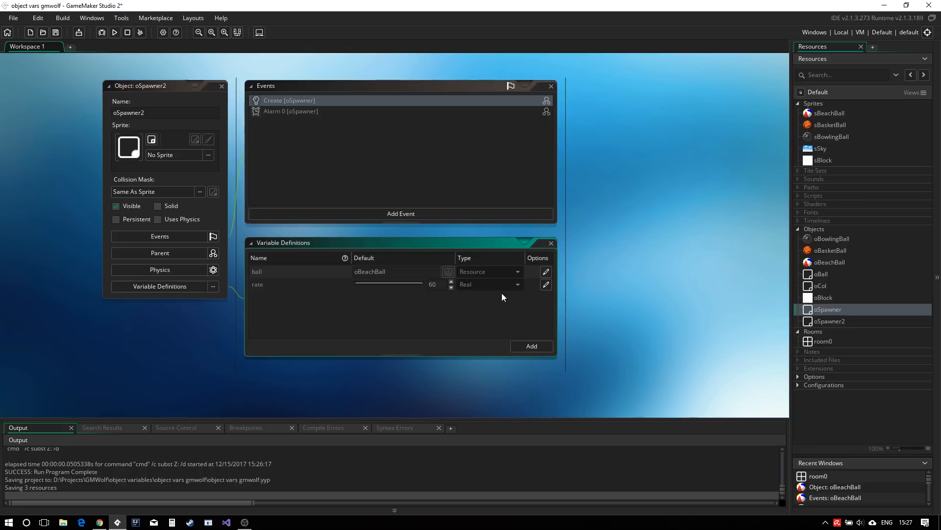
{"action": "mouse_move", "coordinate": [546, 284]}
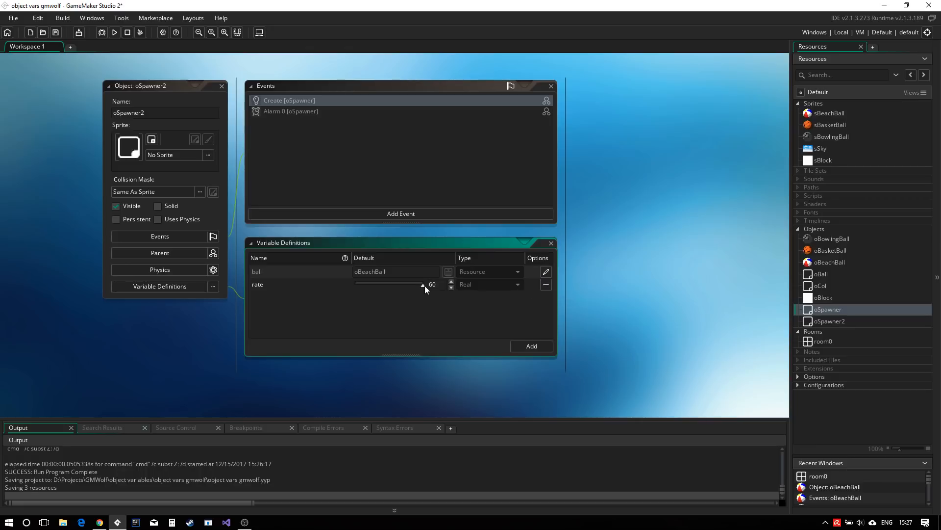
Drag oSpawner2's overridden rate slider down from 60 to about 5.3.
{"action": "left_click_drag", "start_coordinate": [423, 284], "coordinate": [385, 284]}
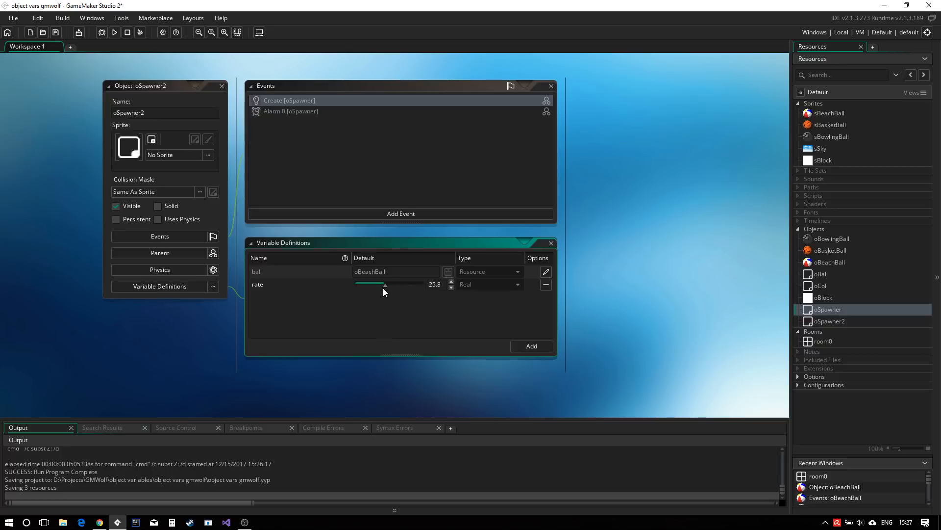
{"action": "left_click_drag", "start_coordinate": [386, 284], "coordinate": [360, 283]}
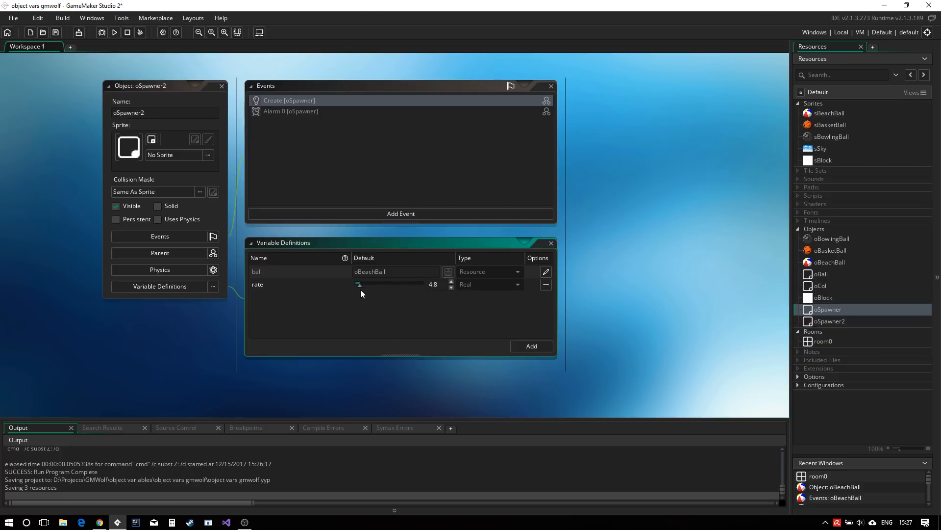
{"action": "left_click_drag", "start_coordinate": [359, 284], "coordinate": [361, 284]}
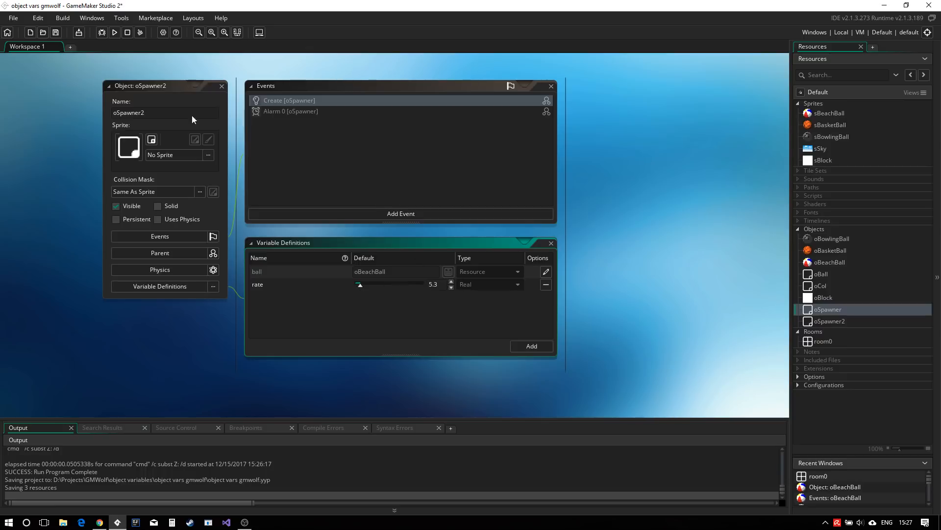
{"action": "mouse_move", "coordinate": [83, 120]}
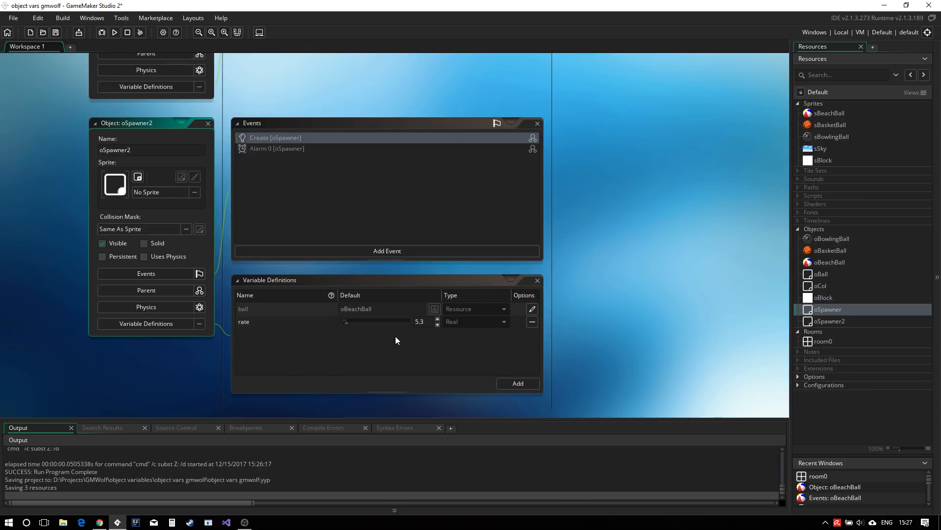
{"action": "mouse_move", "coordinate": [283, 311]}
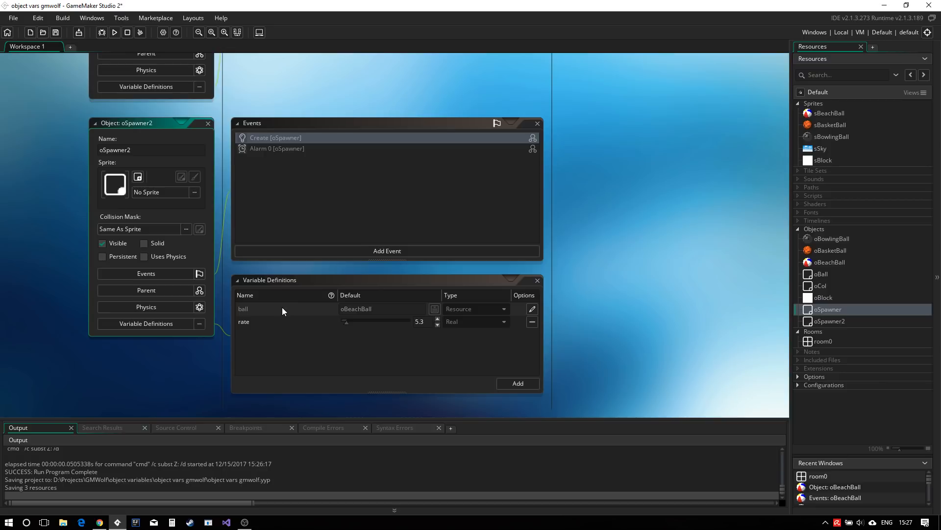
{"action": "mouse_move", "coordinate": [322, 343]}
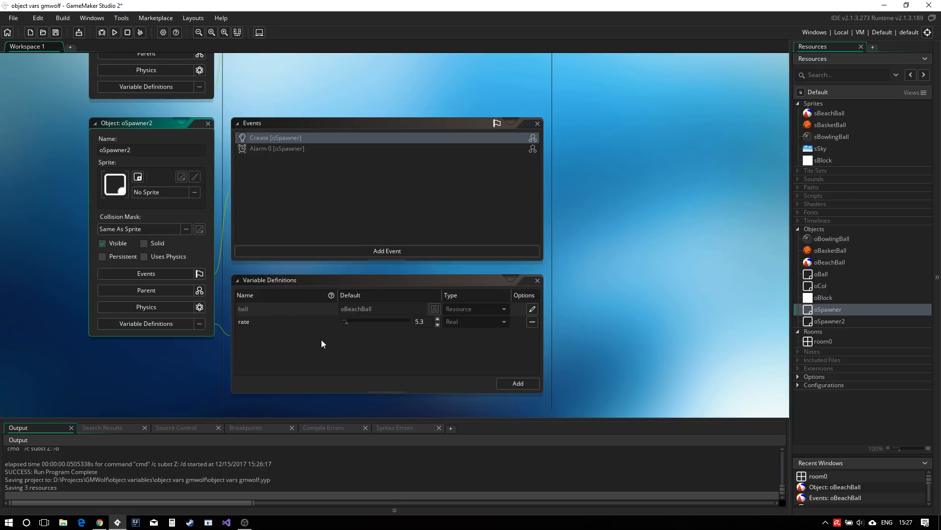
{"action": "mouse_move", "coordinate": [313, 343]}
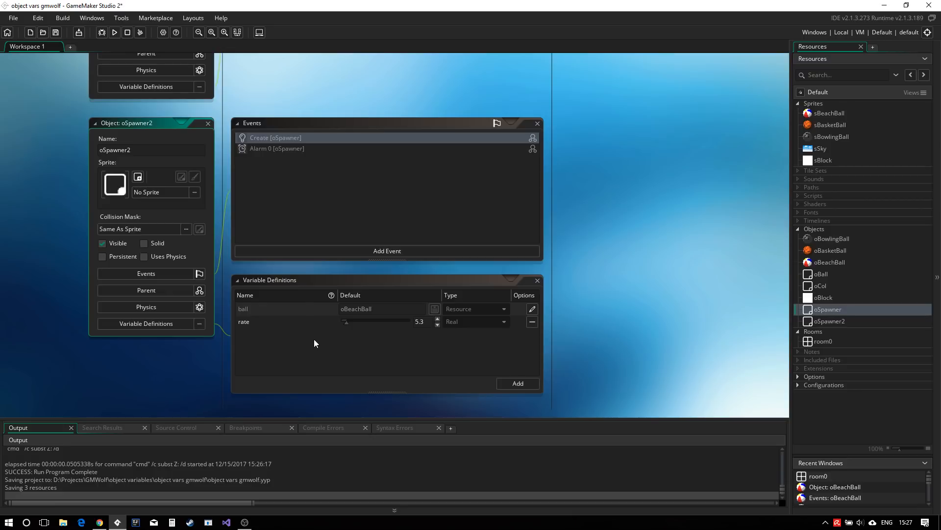
{"action": "mouse_move", "coordinate": [301, 349]}
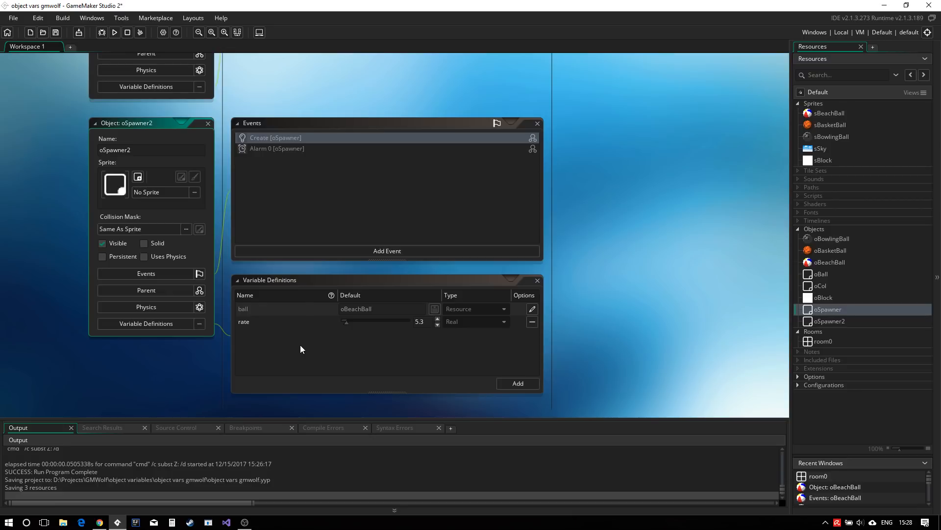